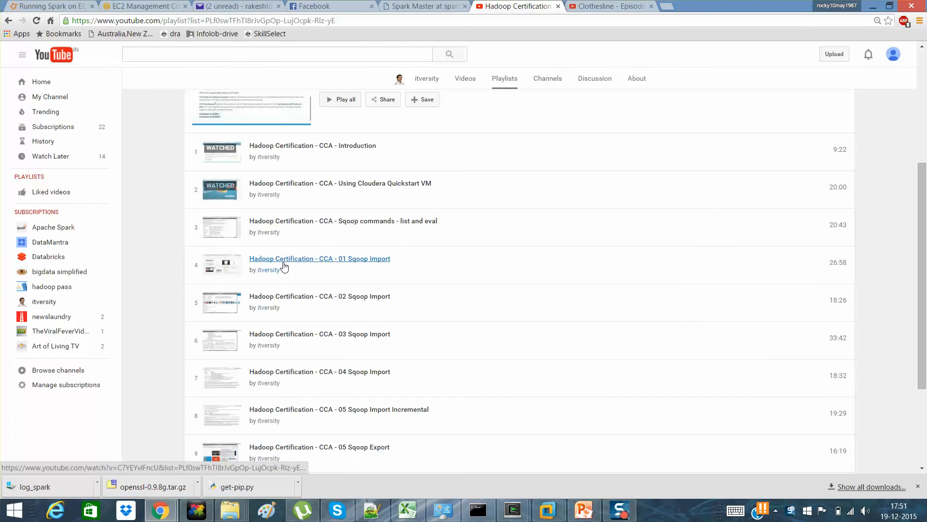
Step: From the itversity channel's Playlists, open the Spark Administration - Standalone on EC2 playlist
click(43, 302)
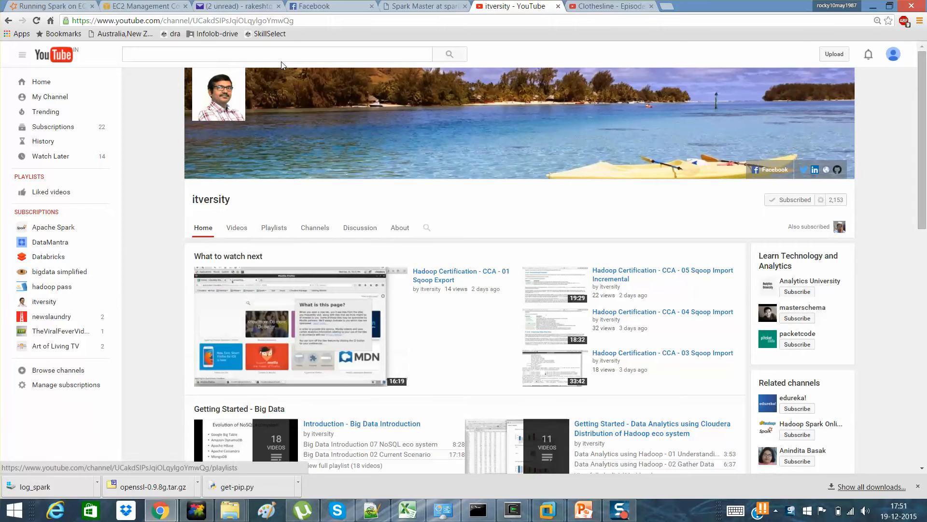
text(itv)
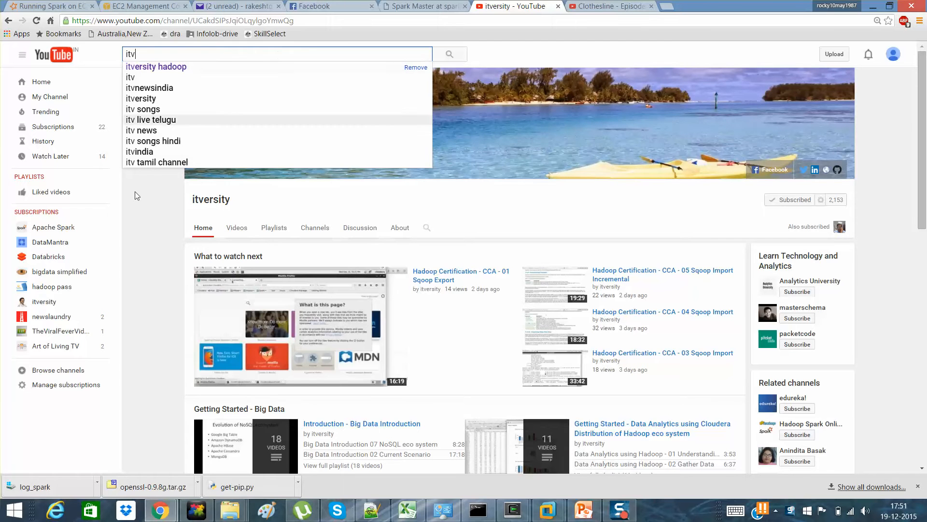
click(274, 228)
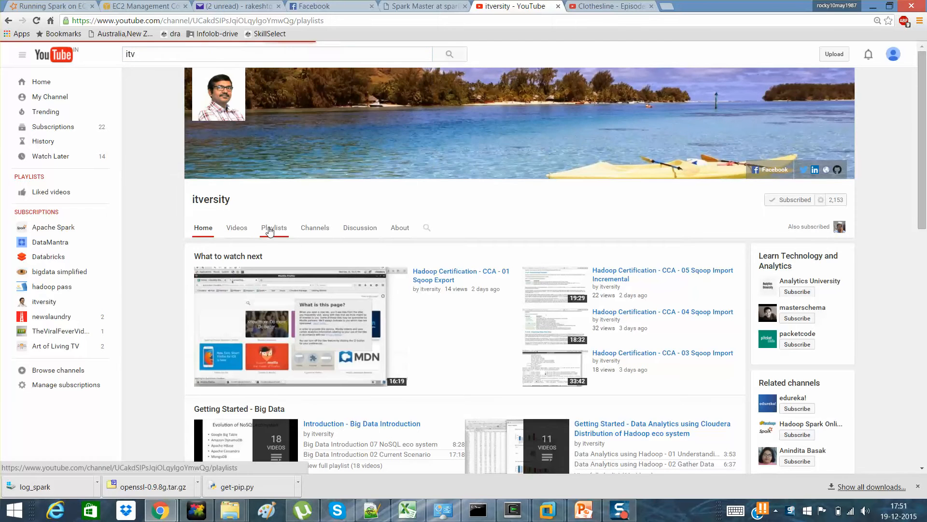
click(274, 227)
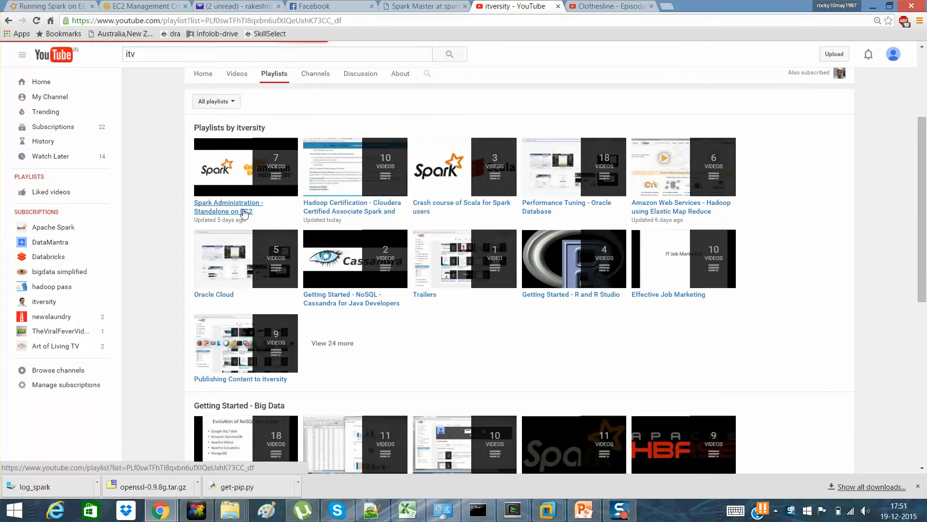
click(228, 206)
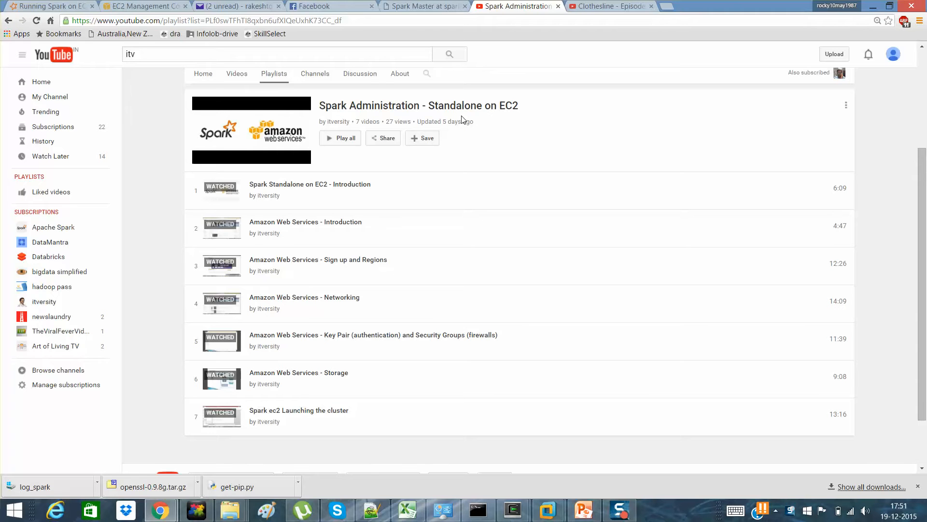
mouse_move(299, 409)
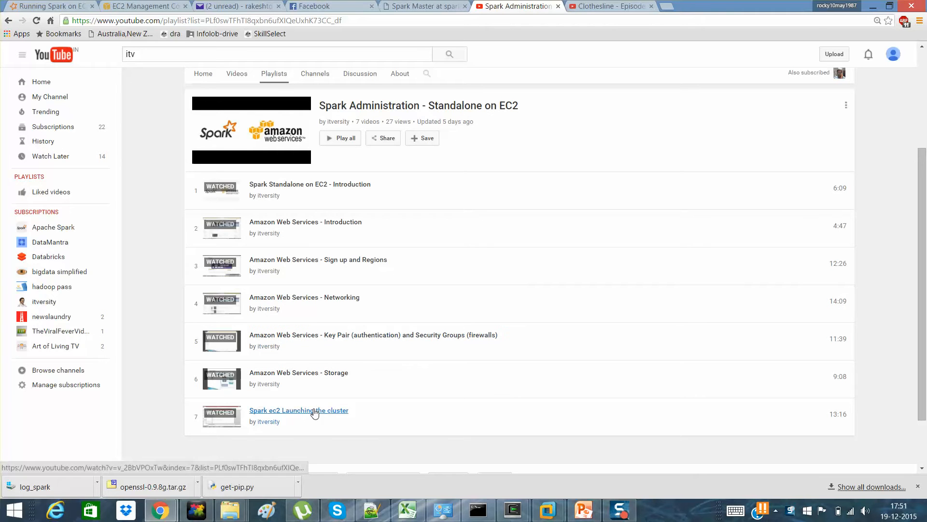
Step: Show slide 4 (Launch) of the Spark_EC2 deck with the spark-ec2 launch command, checking the terminal briefly
click(583, 510)
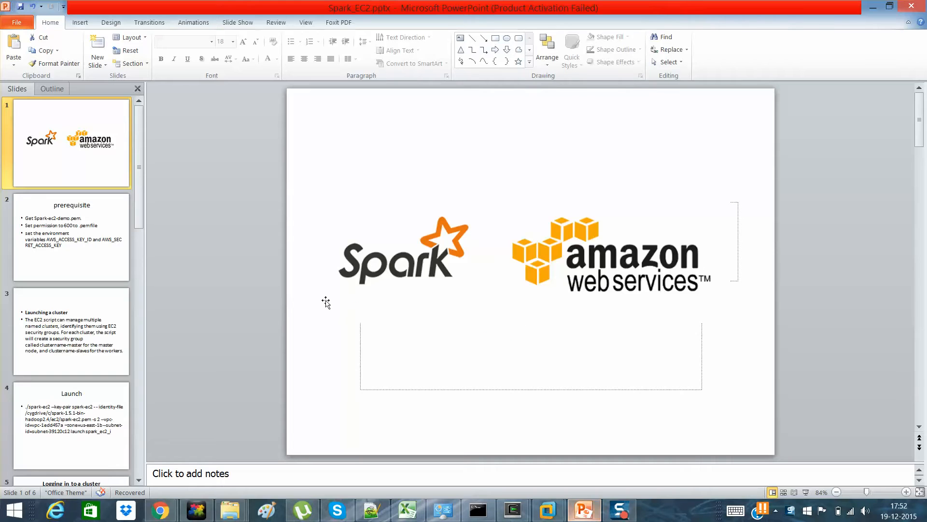
click(71, 425)
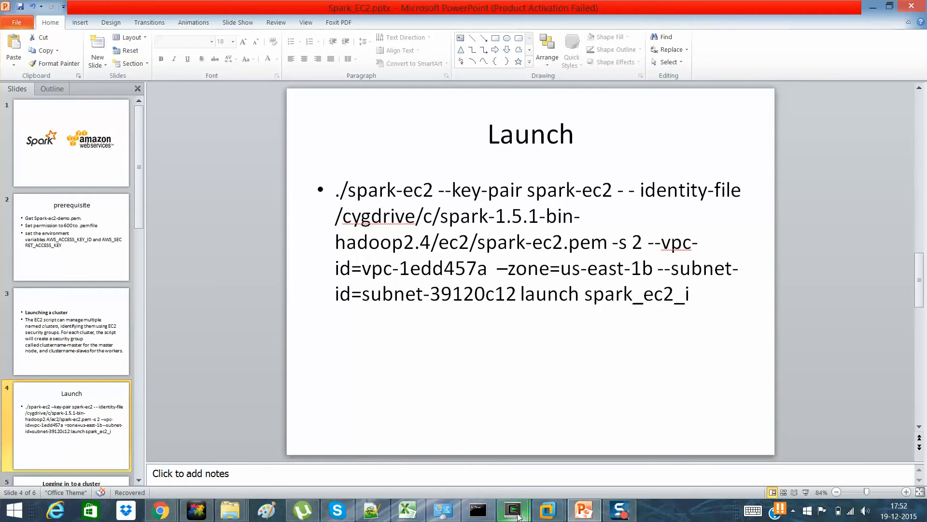
click(512, 511)
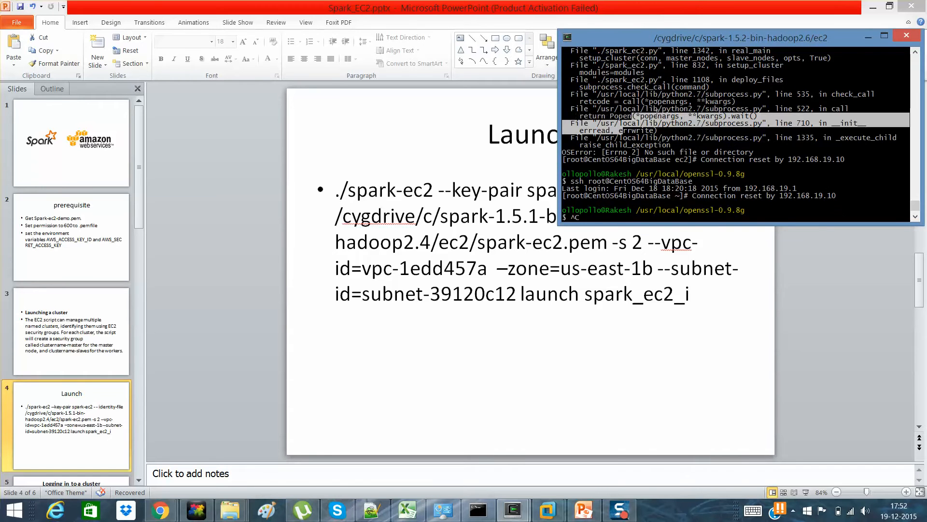
scroll(down, 3)
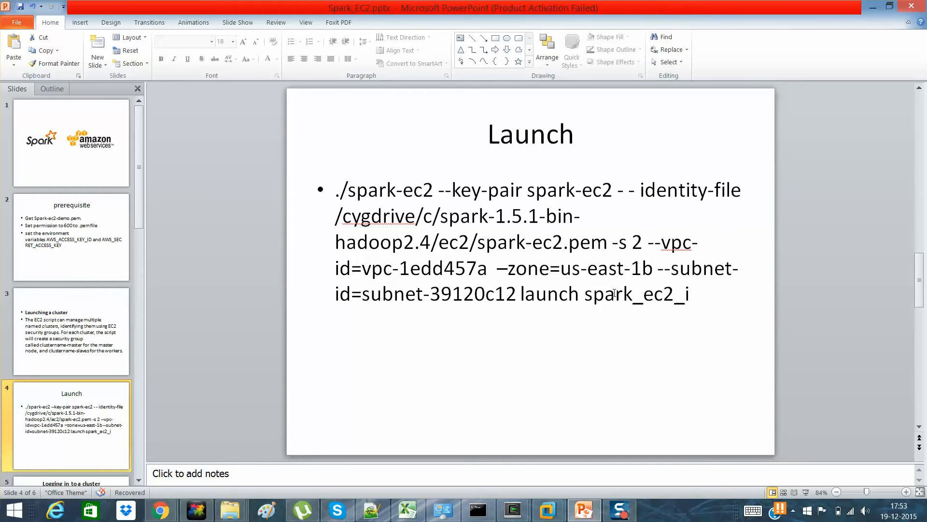
Step: Replace spark_ec2_i with ItvCluster in the launch command, then move to the spark log file
double_click(627, 293)
text(ItvCl)
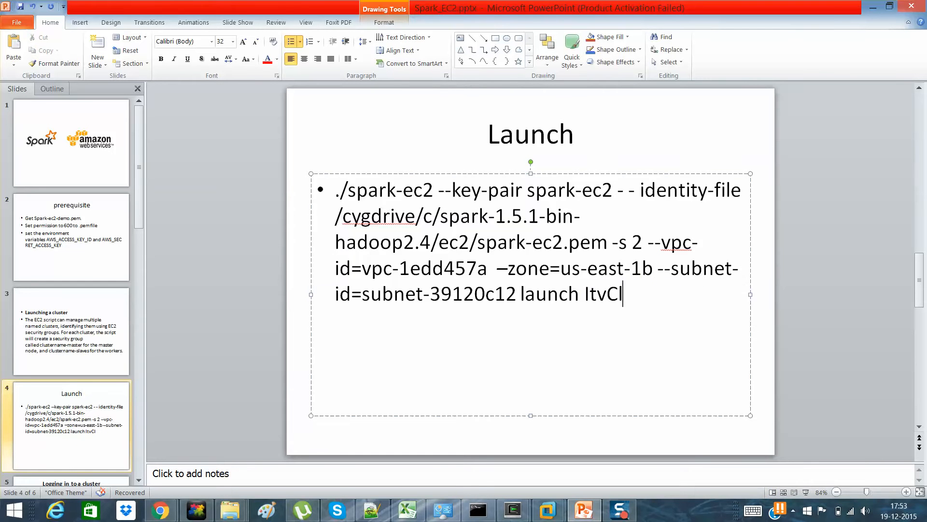
text(uster)
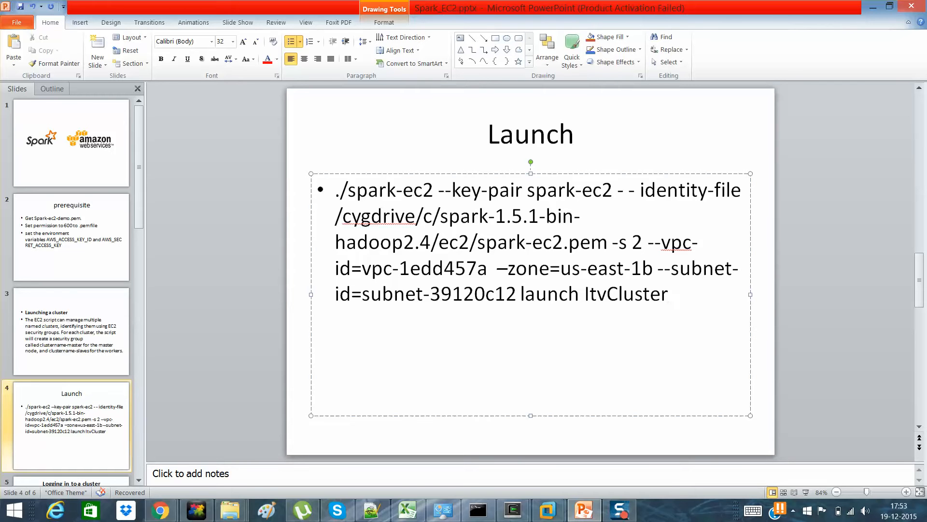
click(372, 509)
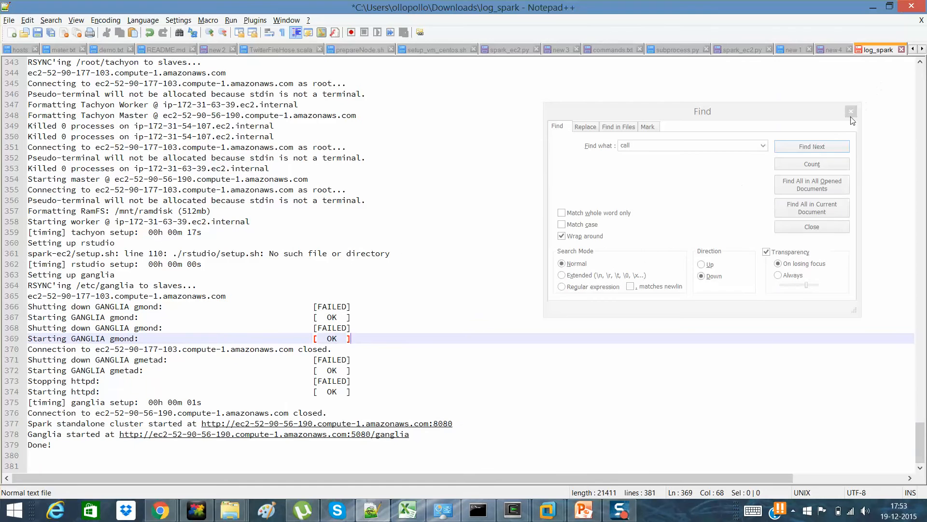
Step: Dismiss the search and highlight --resume and AWS_SECRET_ACCESS_KEY in the launch commands at the top of log_spark
click(850, 111)
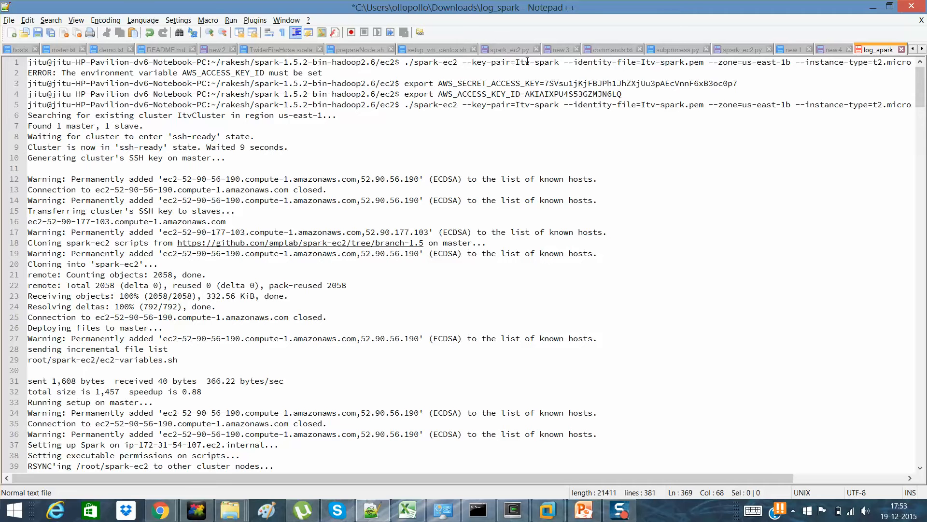
click(644, 62)
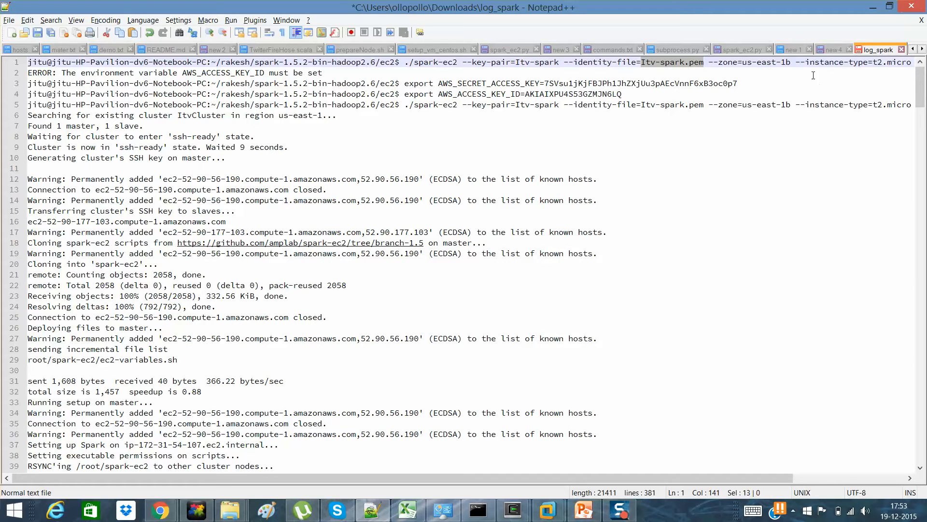
drag(641, 62, 840, 62)
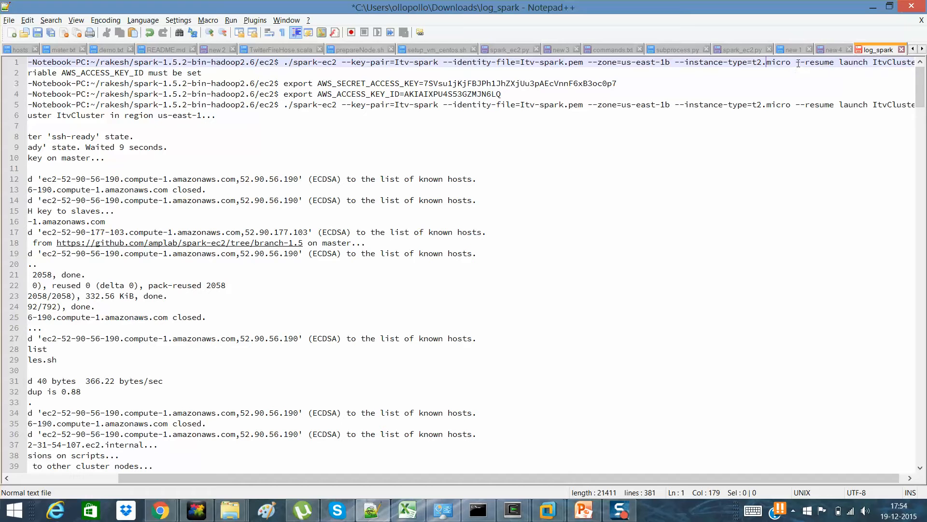
double_click(821, 62)
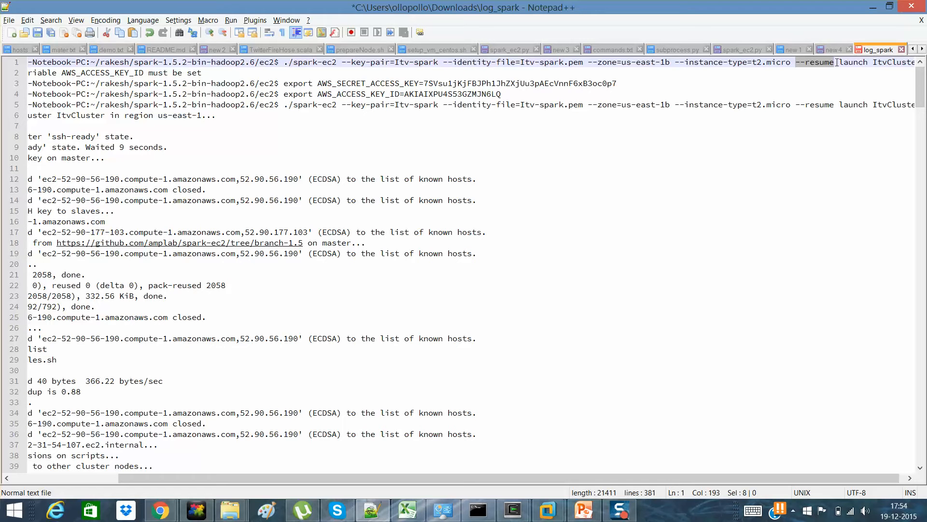
mouse_move(712, 93)
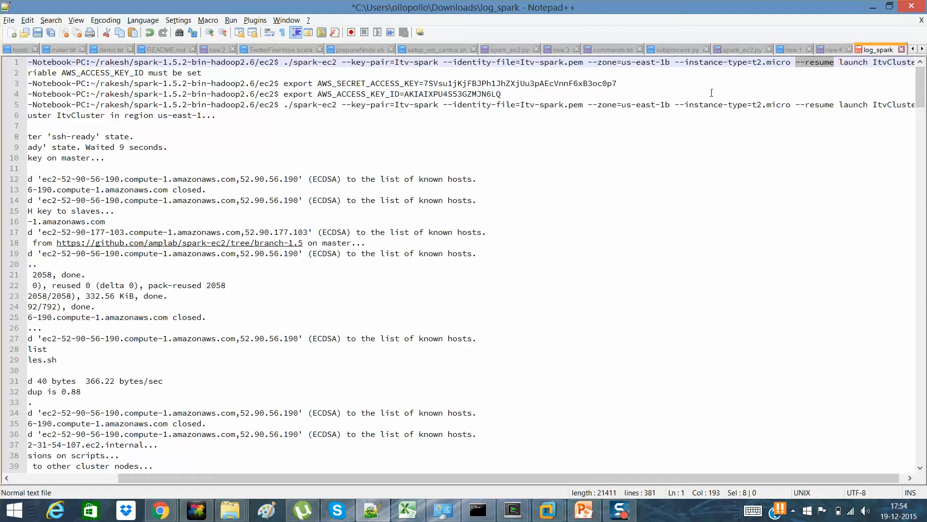
scroll(right, 3)
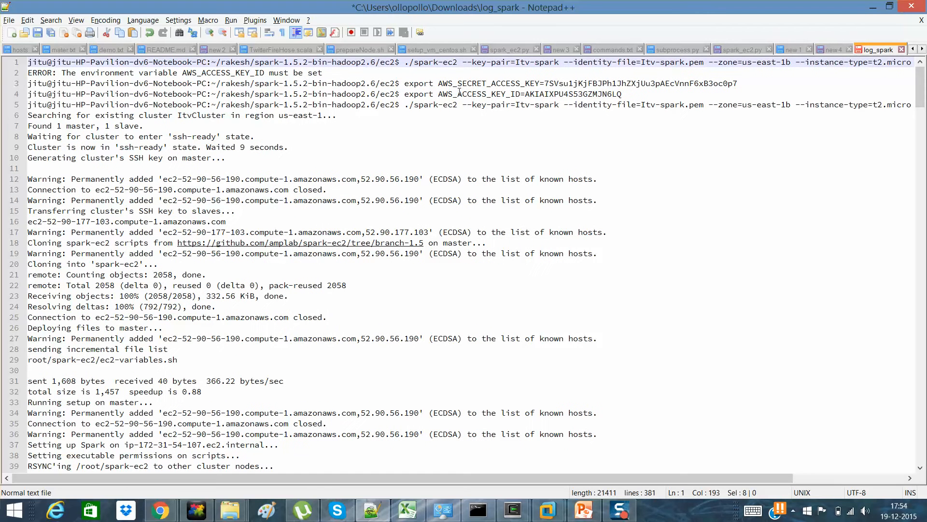
double_click(488, 83)
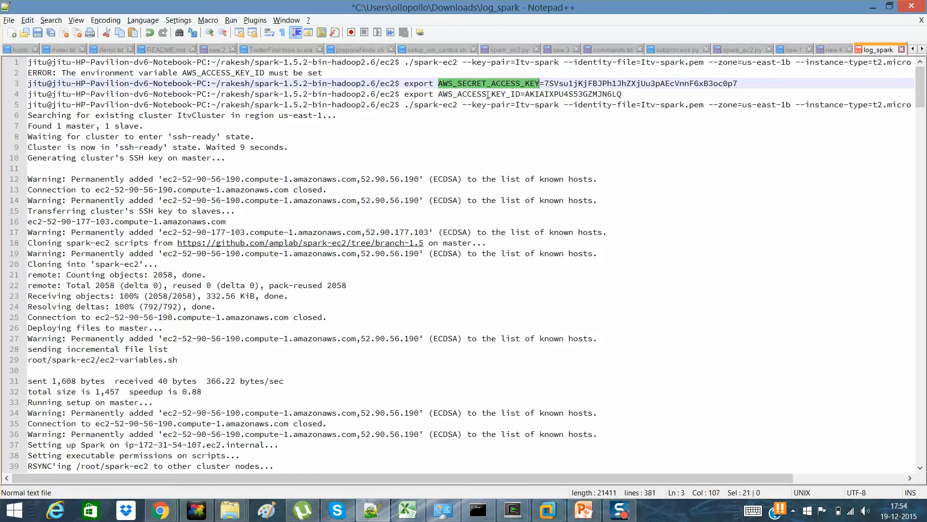
Step: Scroll to the end of log_spark and follow the 'Spark standalone cluster started at' link to the Spark Master page
scroll(down, 3)
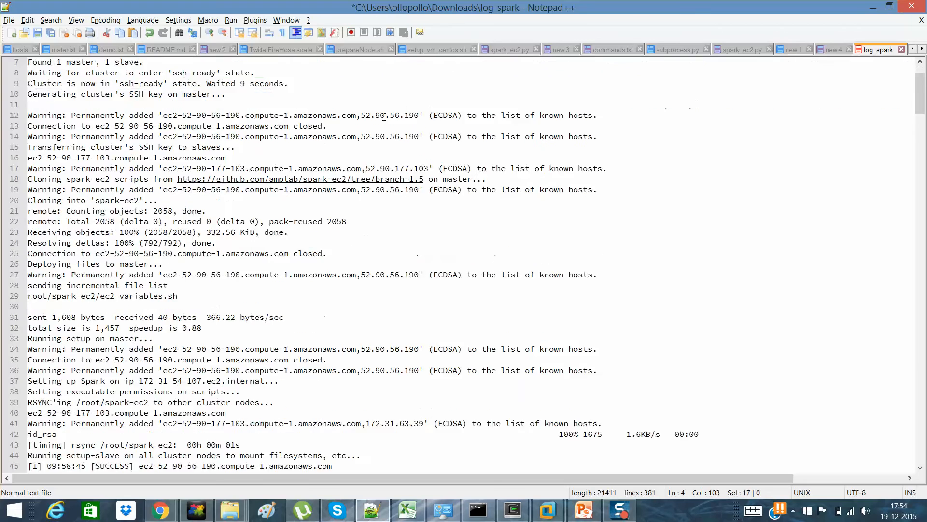
scroll(down, 3)
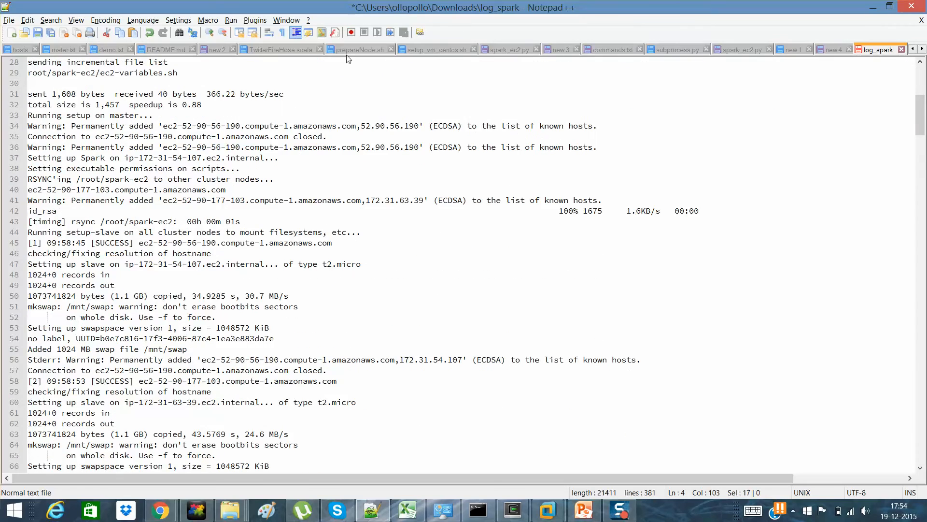
scroll(down, 3)
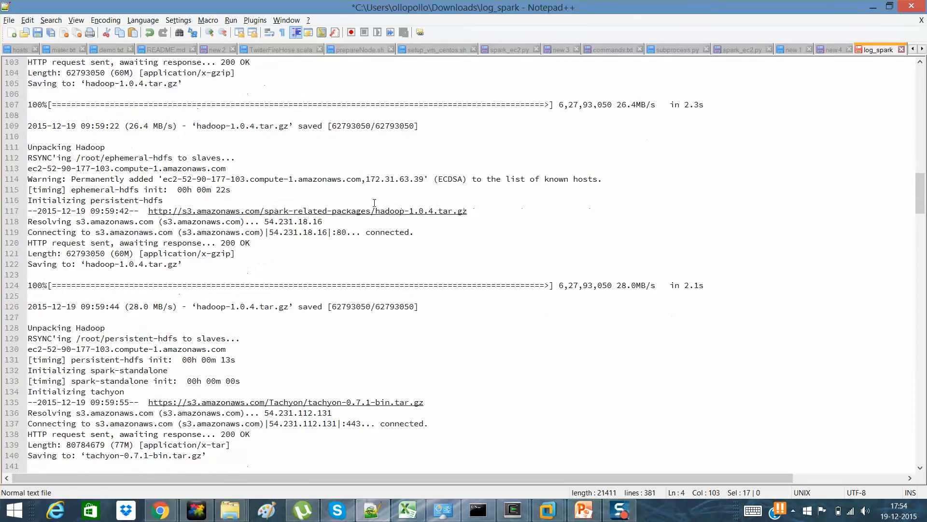
scroll(down, 3)
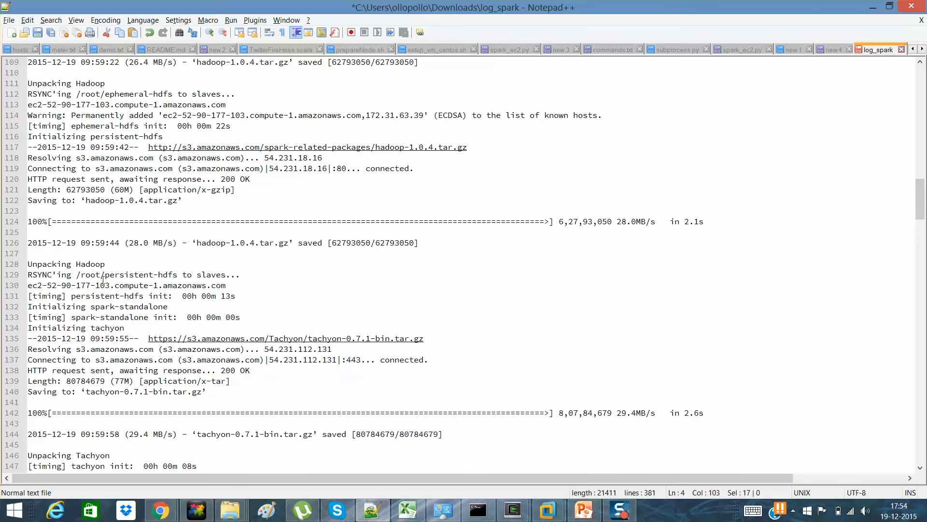
mouse_move(155, 353)
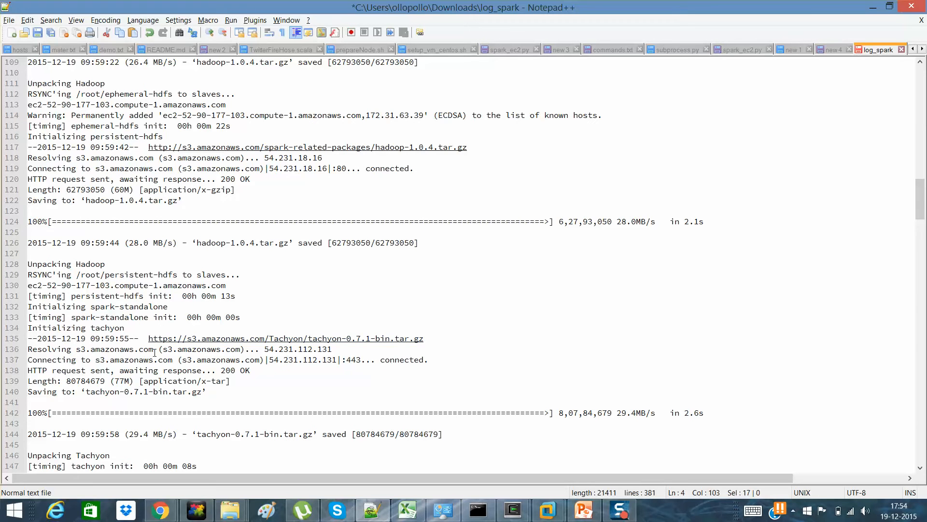
mouse_move(133, 370)
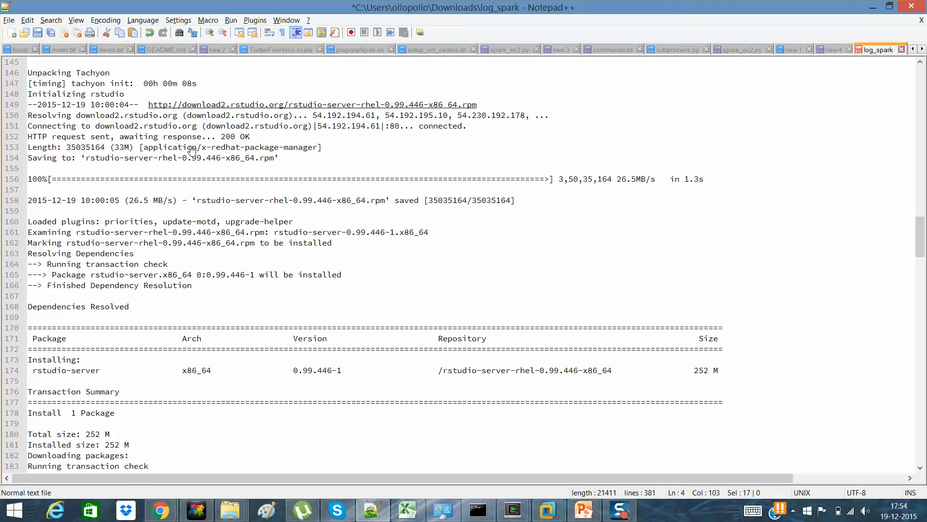
scroll(down, 3)
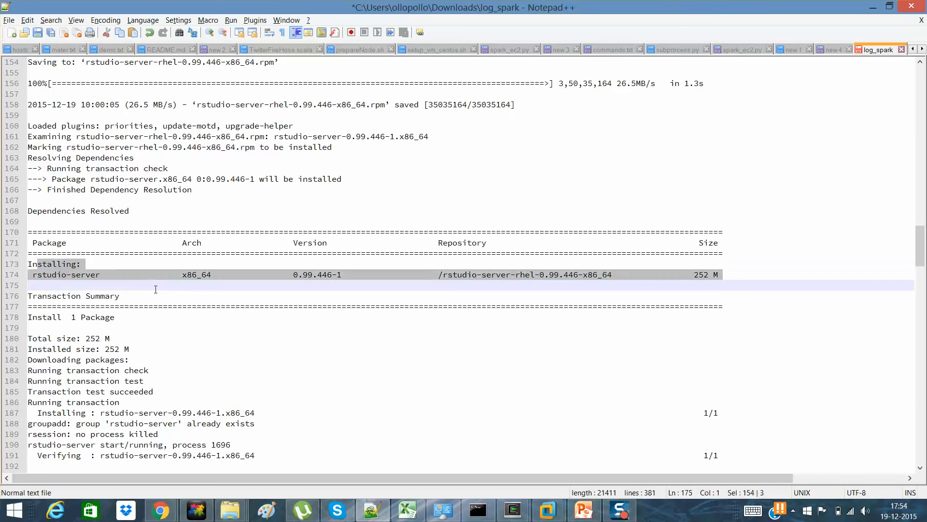
scroll(down, 3)
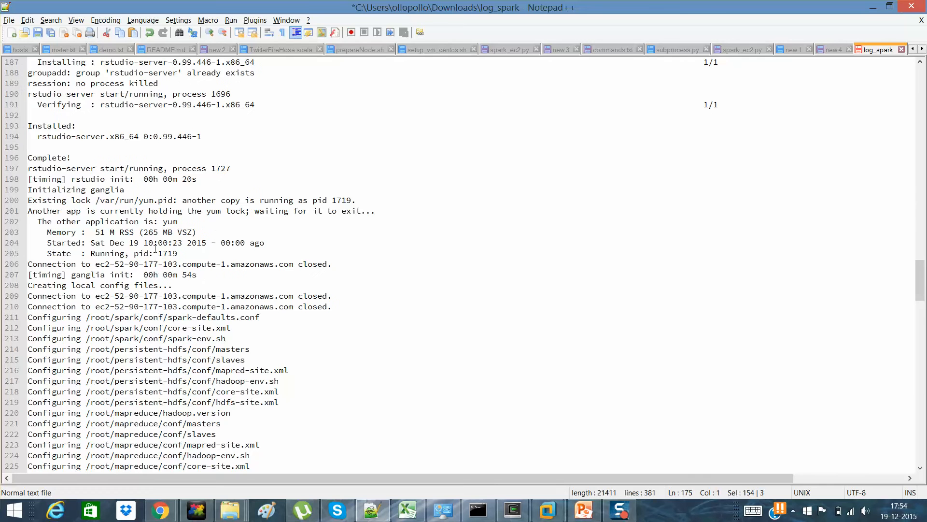
scroll(down, 3)
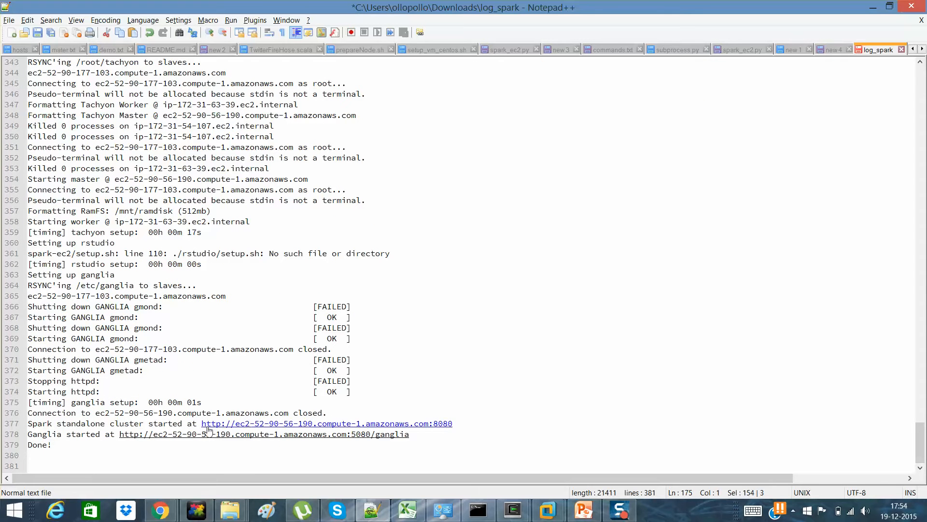
click(225, 423)
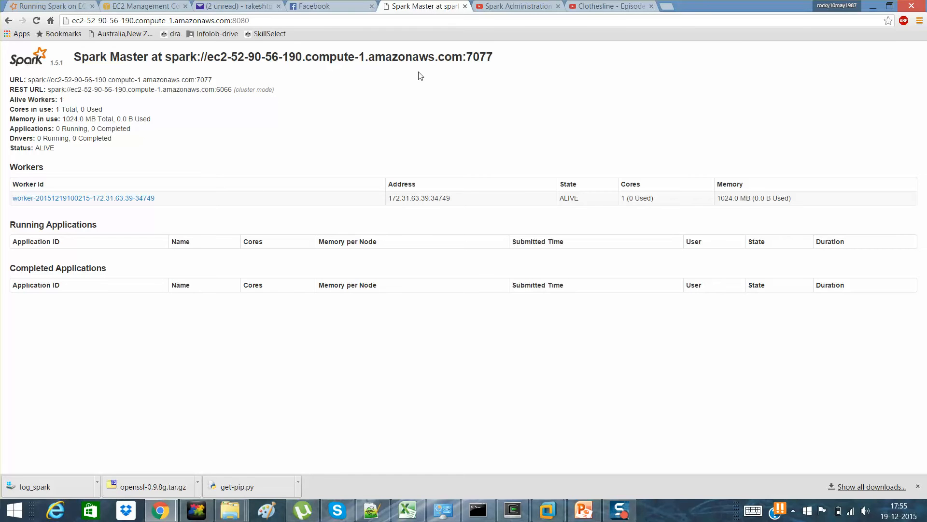
drag(319, 57, 490, 57)
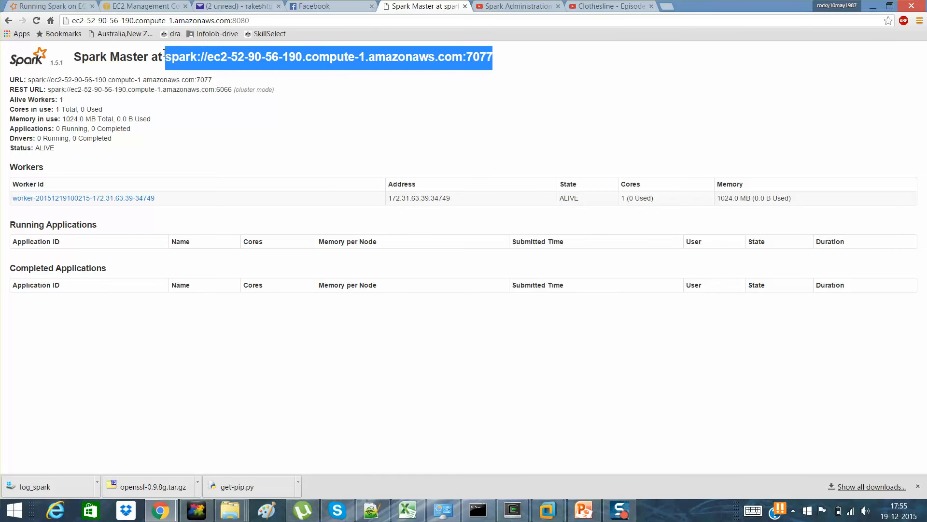
click(147, 140)
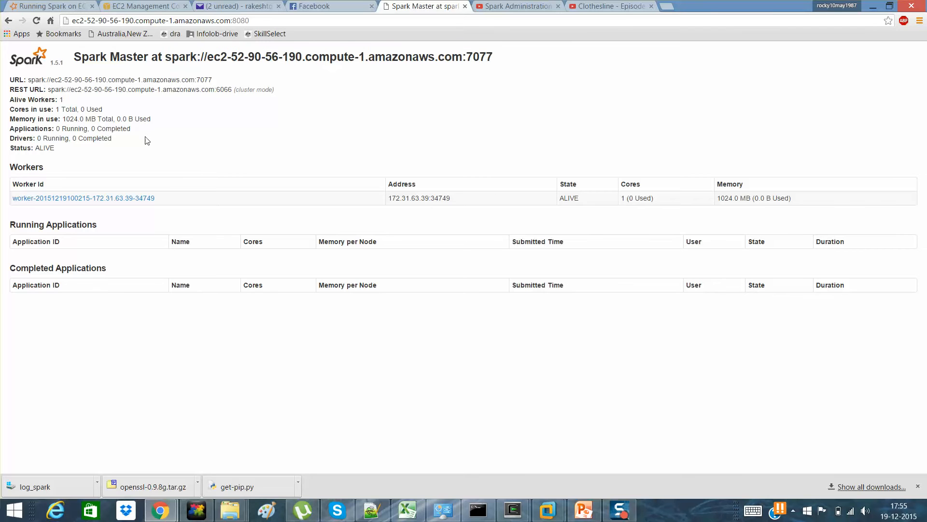
click(84, 197)
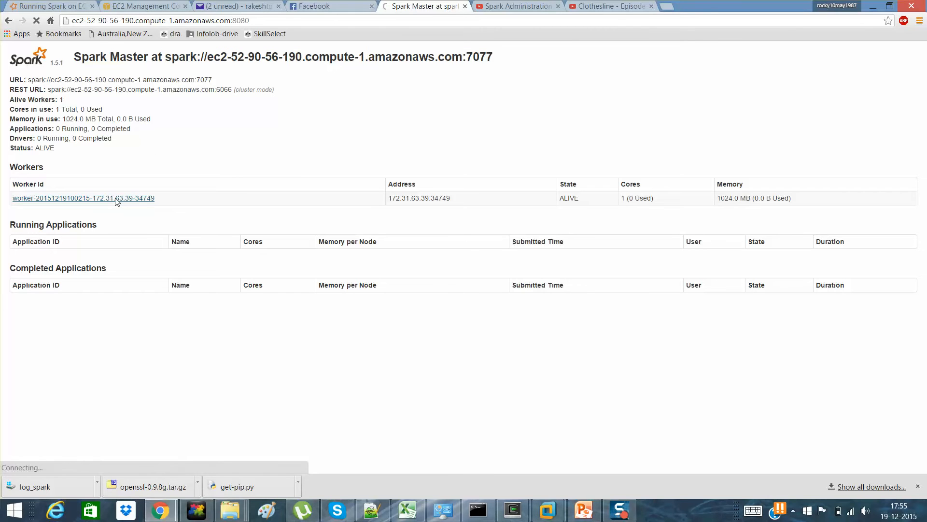
click(83, 198)
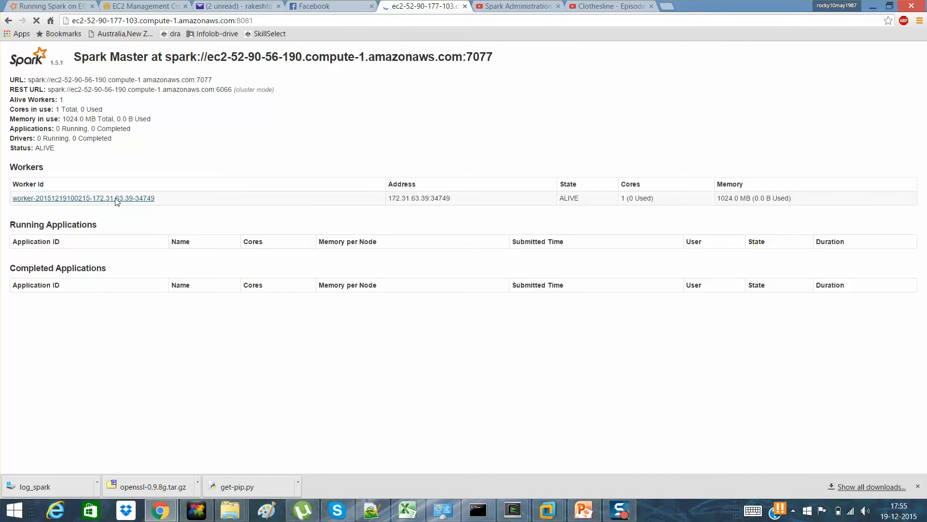
click(83, 198)
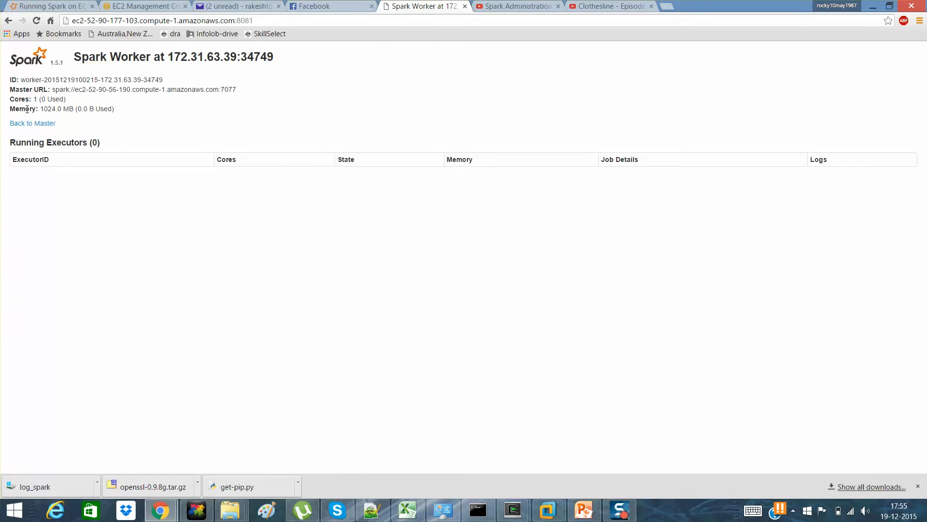
mouse_move(33, 123)
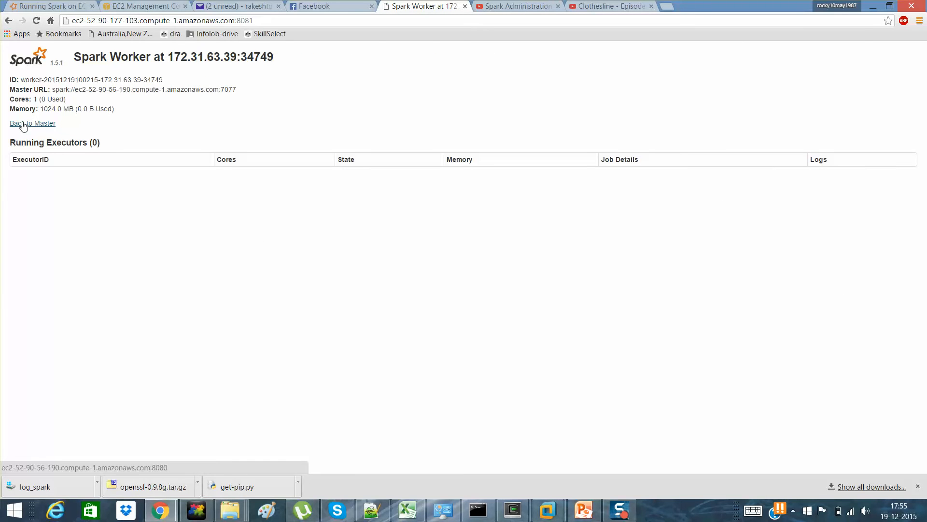
click(32, 123)
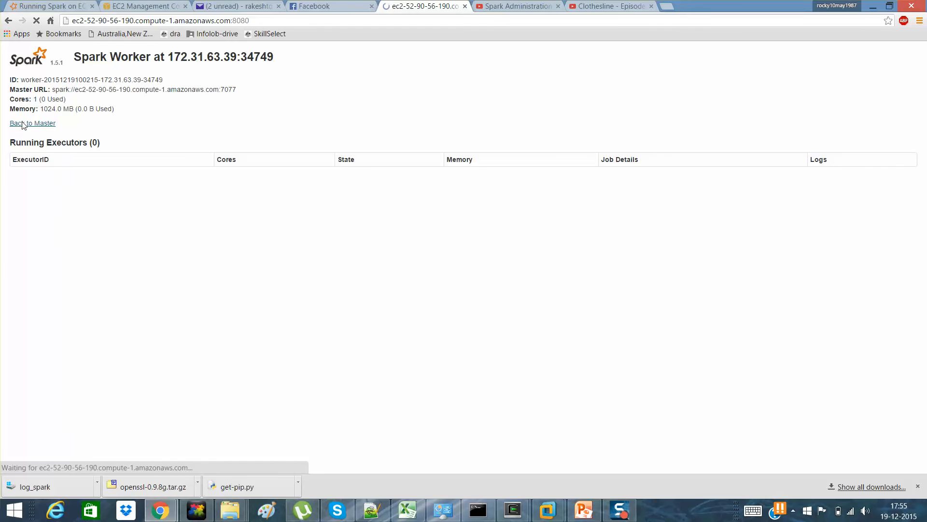
click(33, 123)
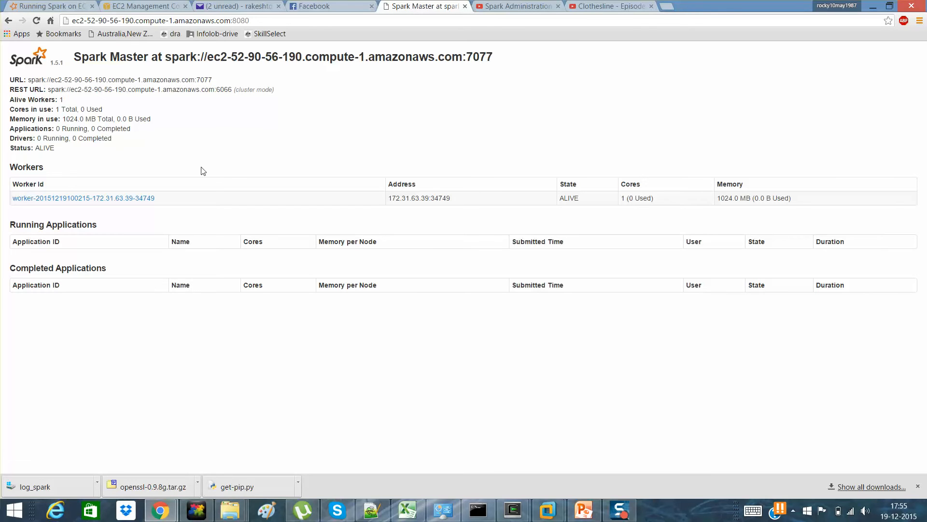
mouse_move(68, 110)
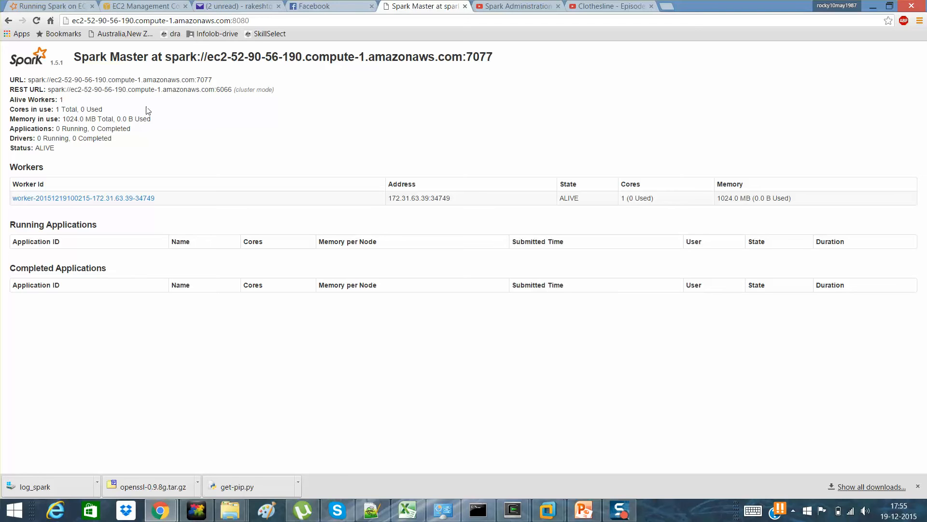
mouse_move(184, 155)
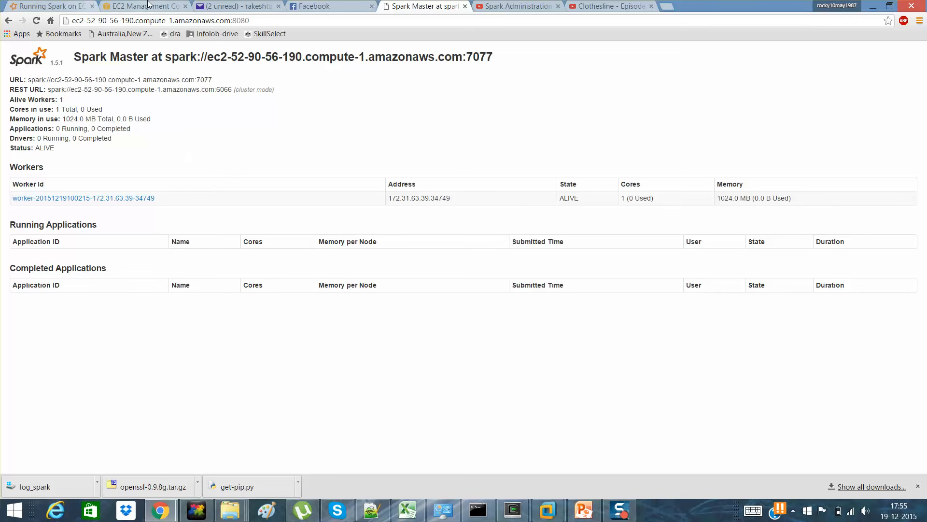
Step: Check the EC2 Instances list shows both cluster nodes running, then go to Billing & Cost Management
click(142, 6)
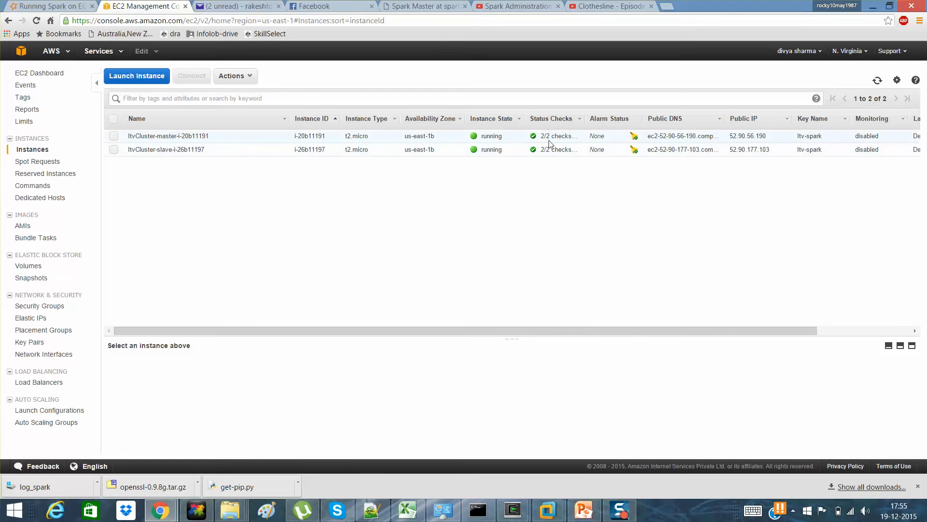
mouse_move(637, 195)
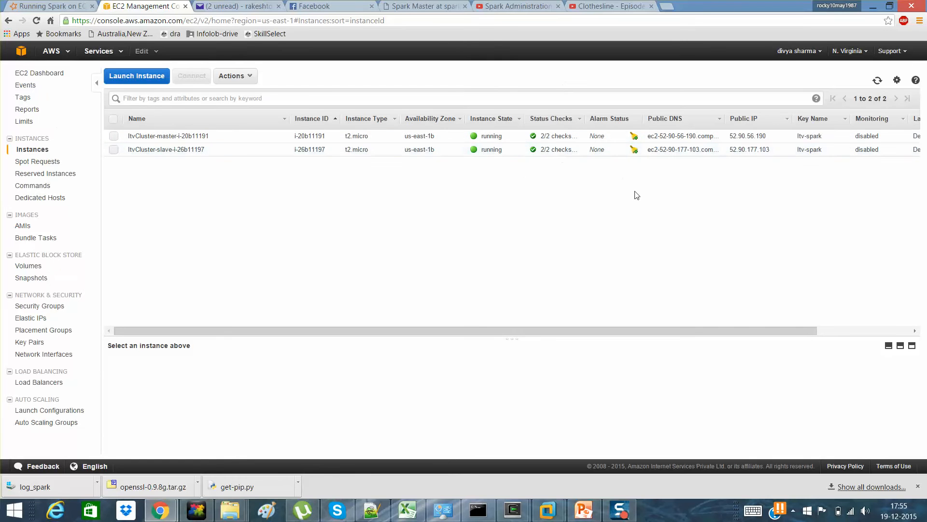
click(797, 51)
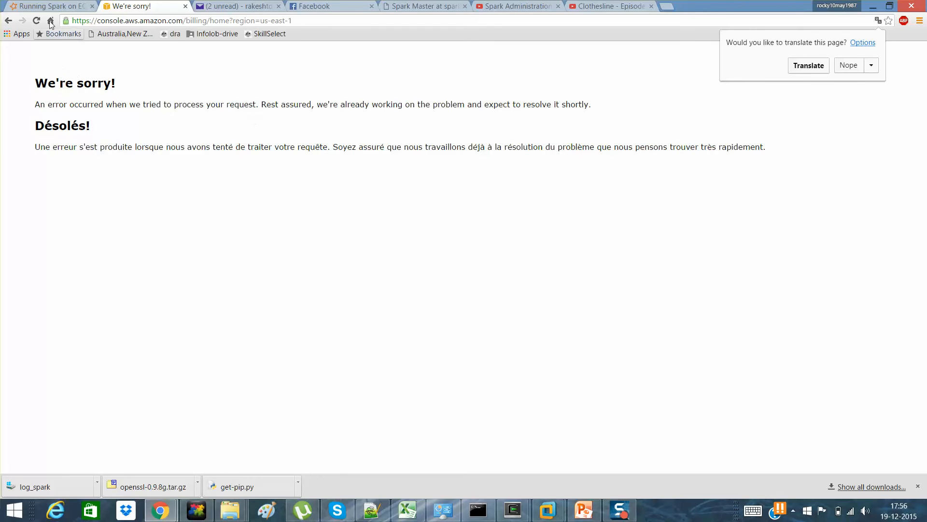
Step: Reload the billing dashboard and mark the month-to-date total of $17.57, mostly EC2, glancing at the other tabs
click(36, 20)
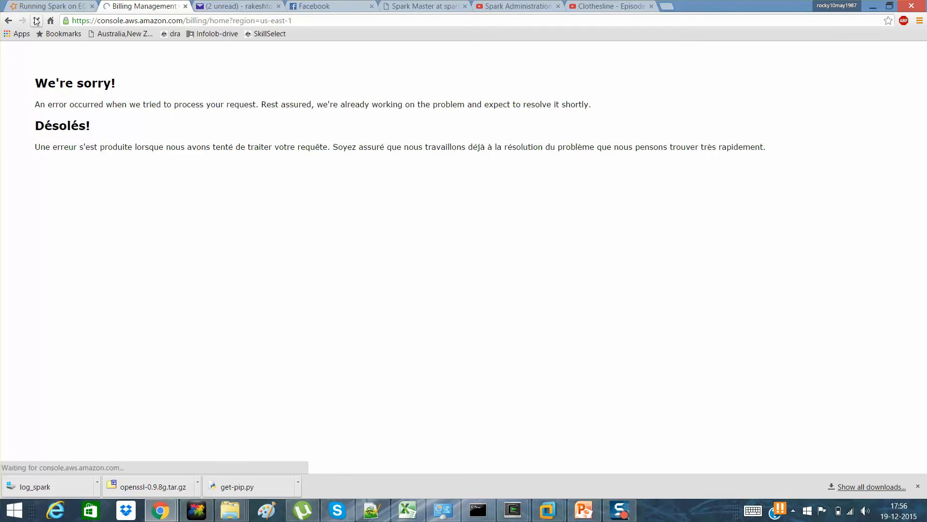
click(36, 21)
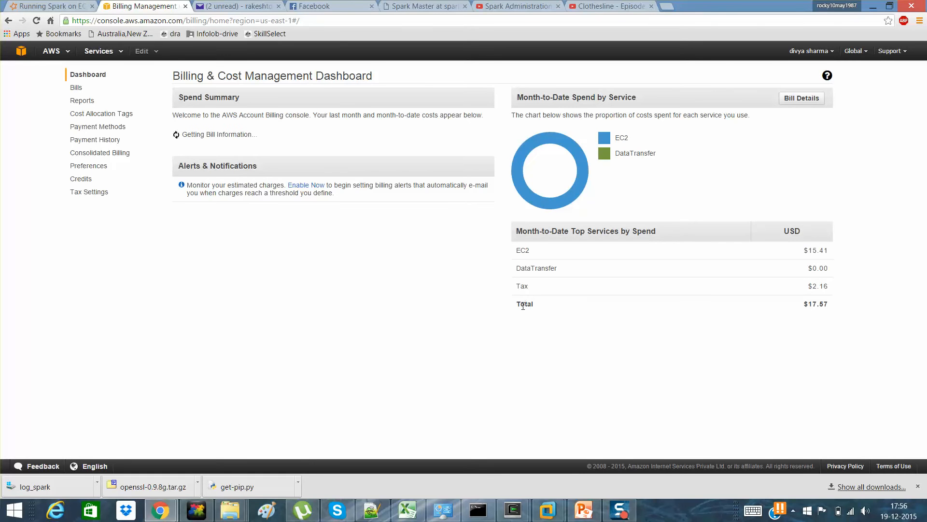
drag(516, 303, 829, 304)
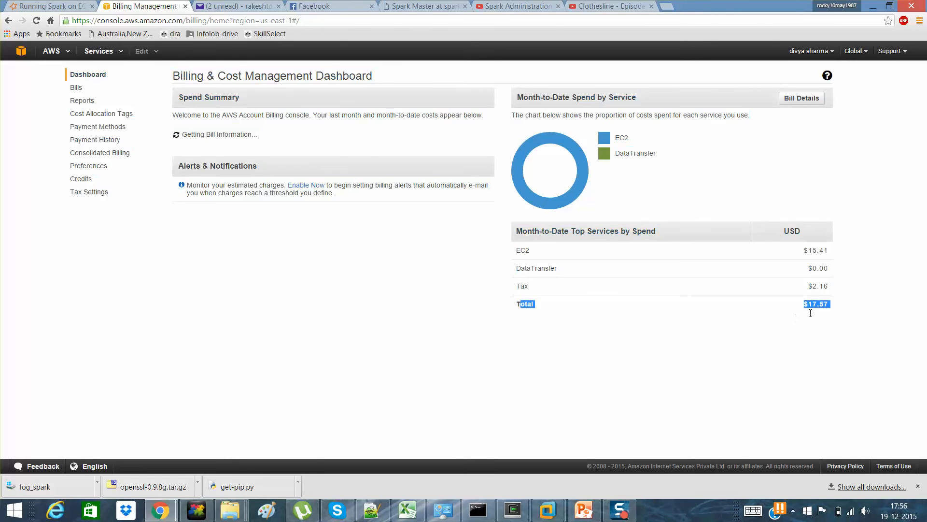
key(ctrl+a)
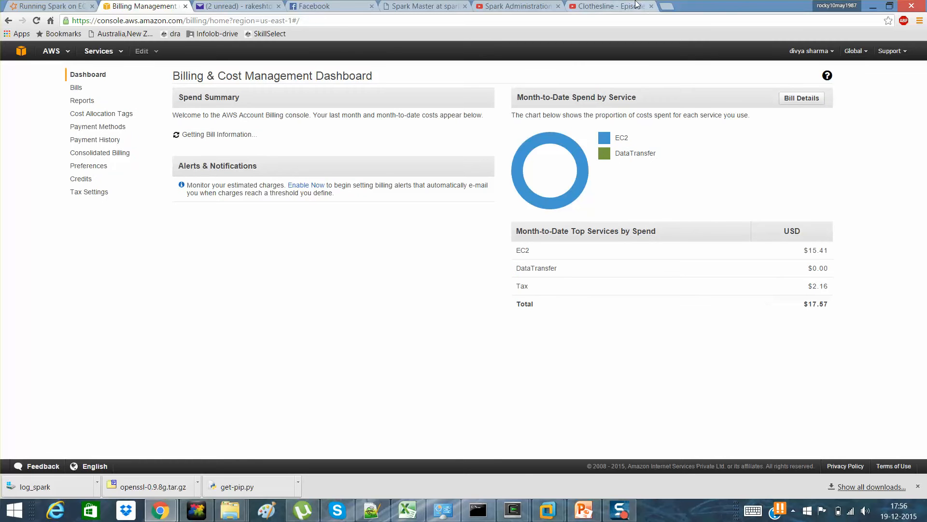
click(514, 7)
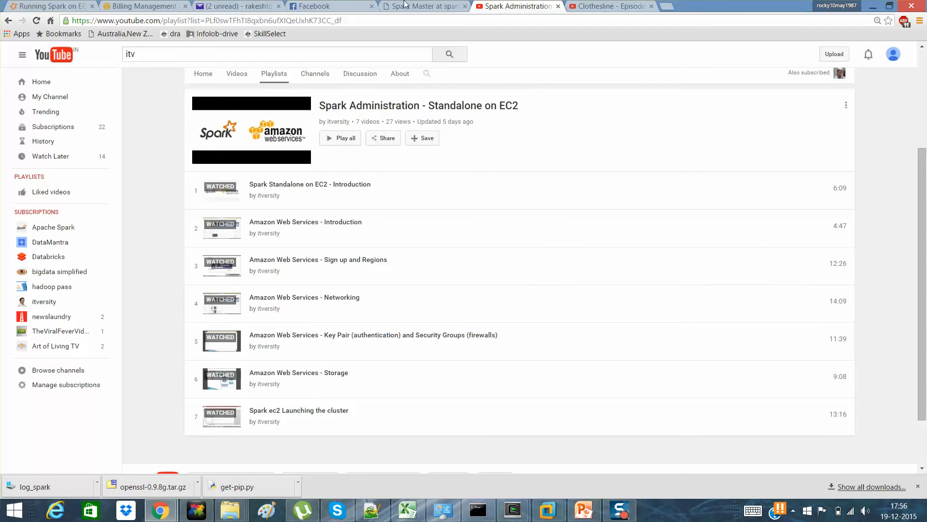
click(423, 6)
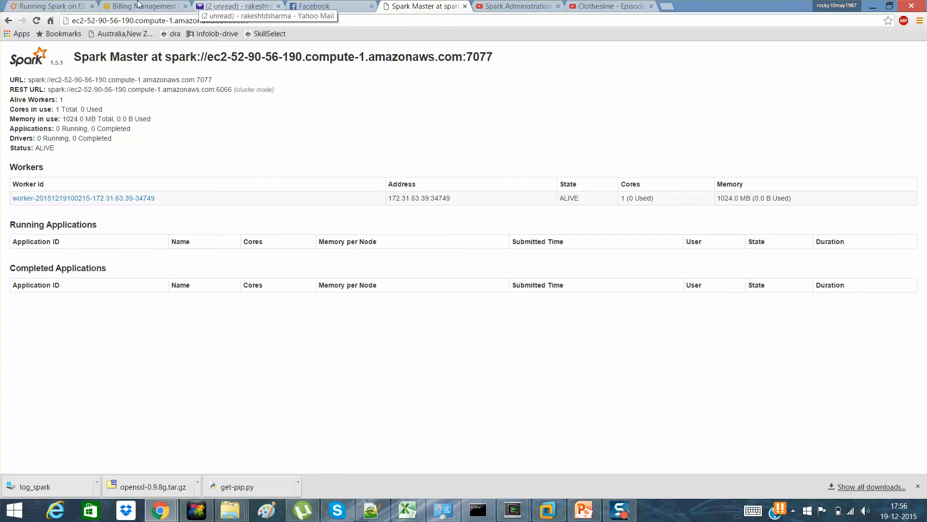
click(142, 6)
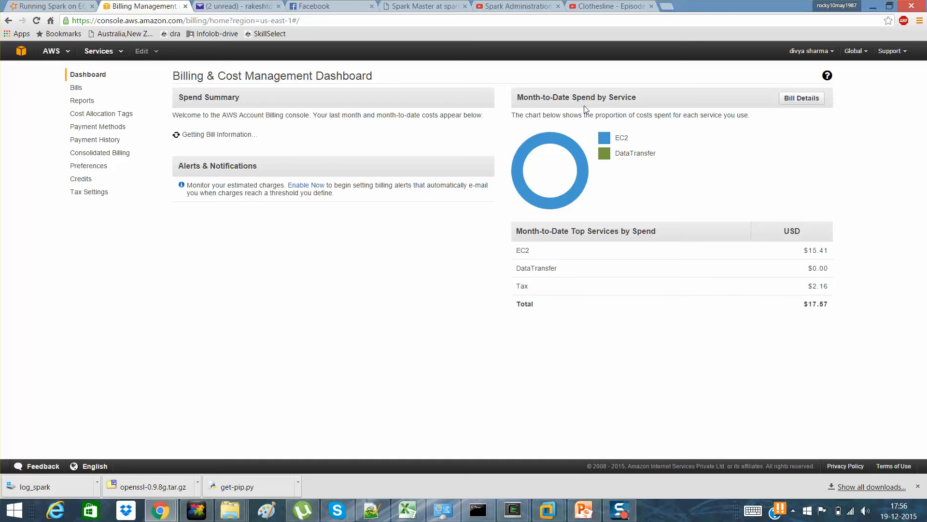
mouse_move(587, 499)
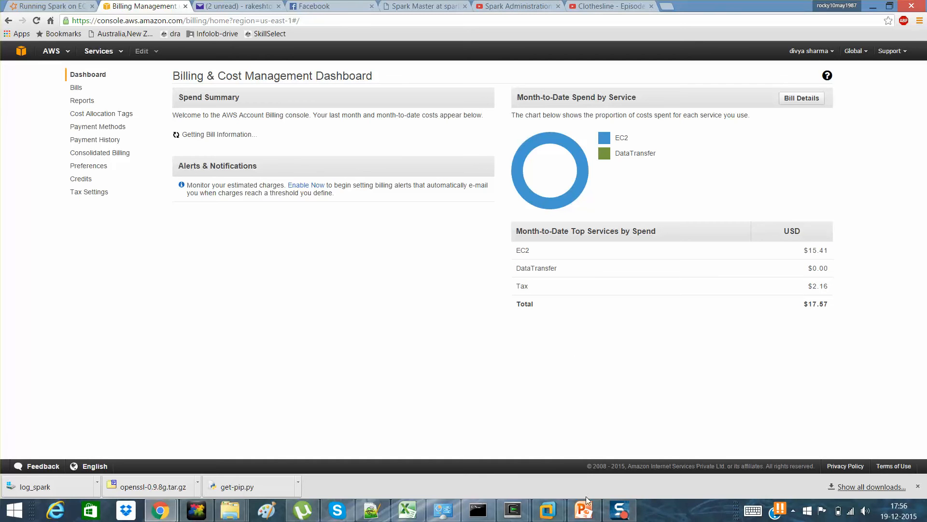
Step: From the Logging in to a cluster slide, prepare ./spark-ec2 -k Itv-spark -i Itv-spark.pem login ItvCluster
click(582, 510)
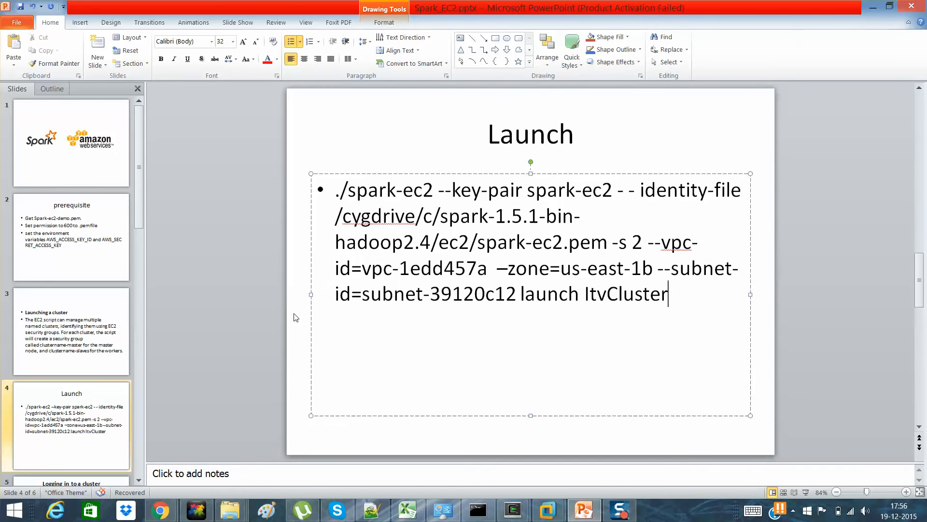
mouse_move(101, 365)
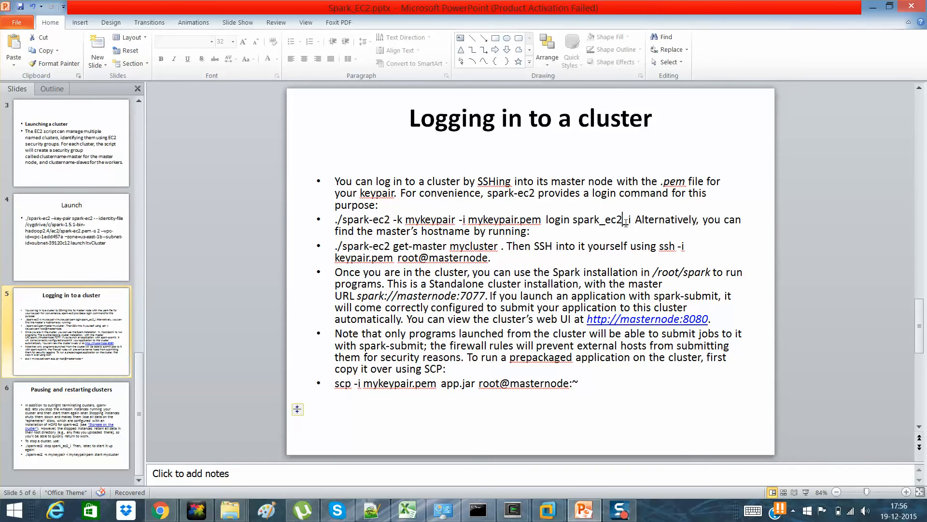
double_click(607, 219)
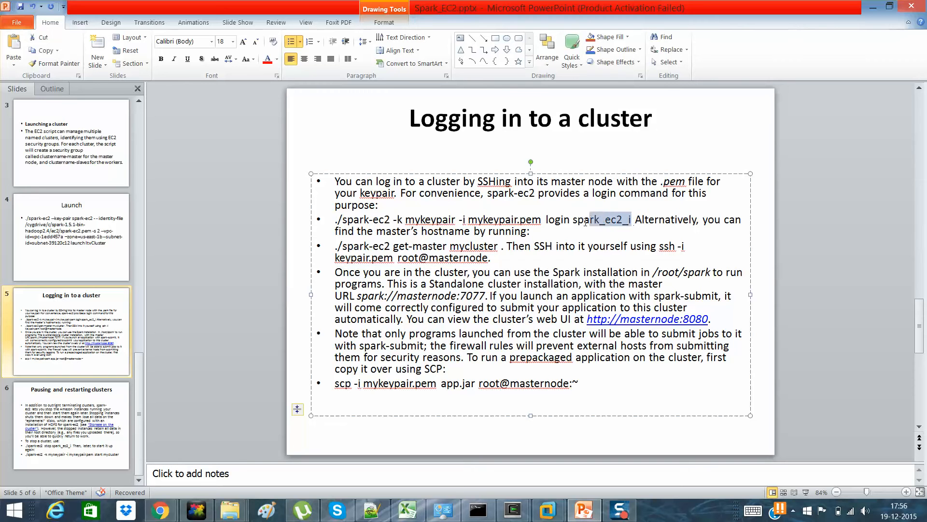
text(ItvCluste)
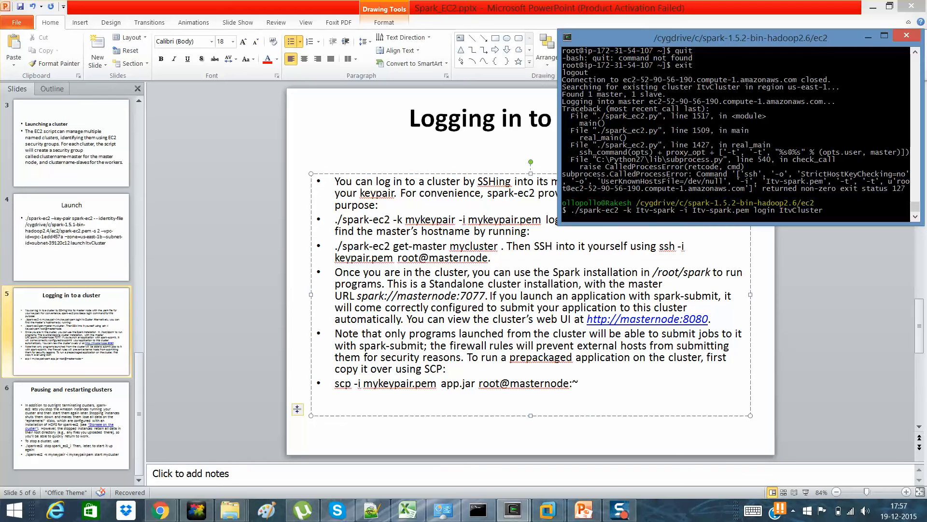
Step: Log into the ItvCluster master node and browse the spark and bin folders with pwd, cd and ls -l
key(Return)
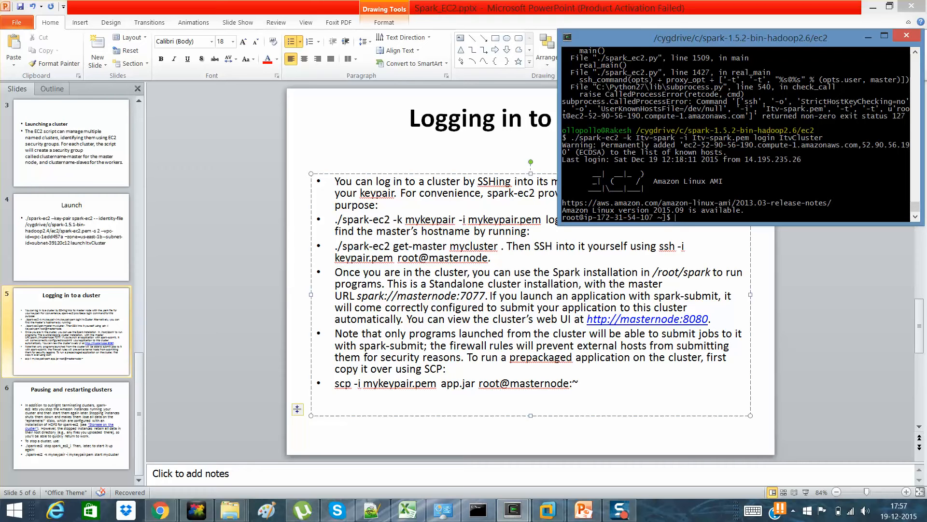
text(pwd)
text(cd spark)
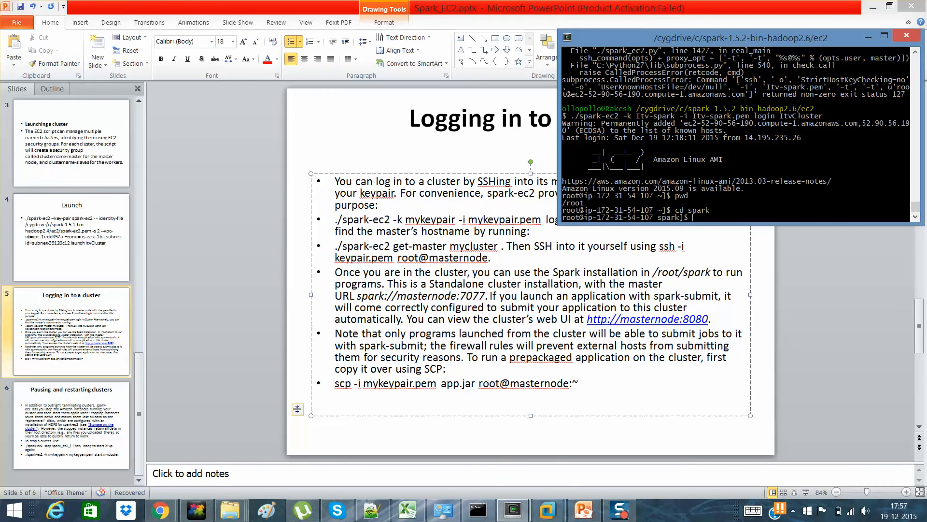
text(ls -l)
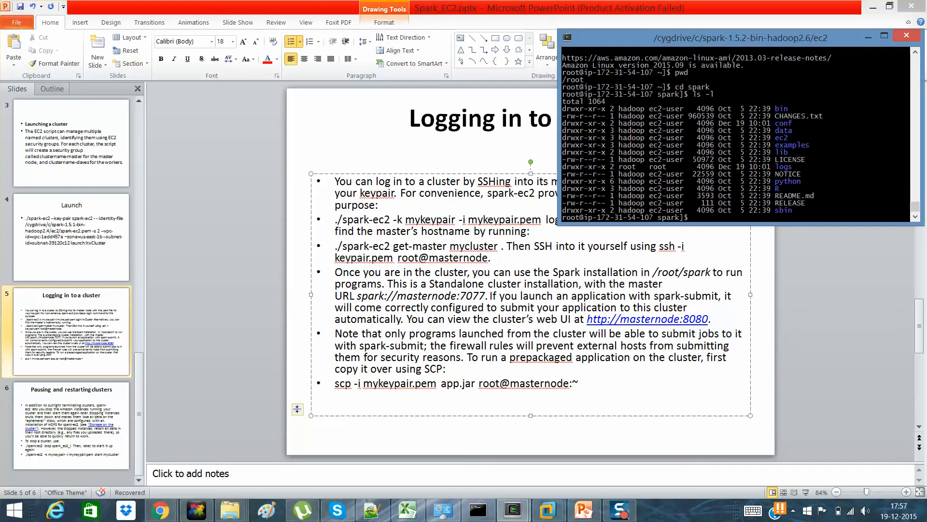
text(cd bin/)
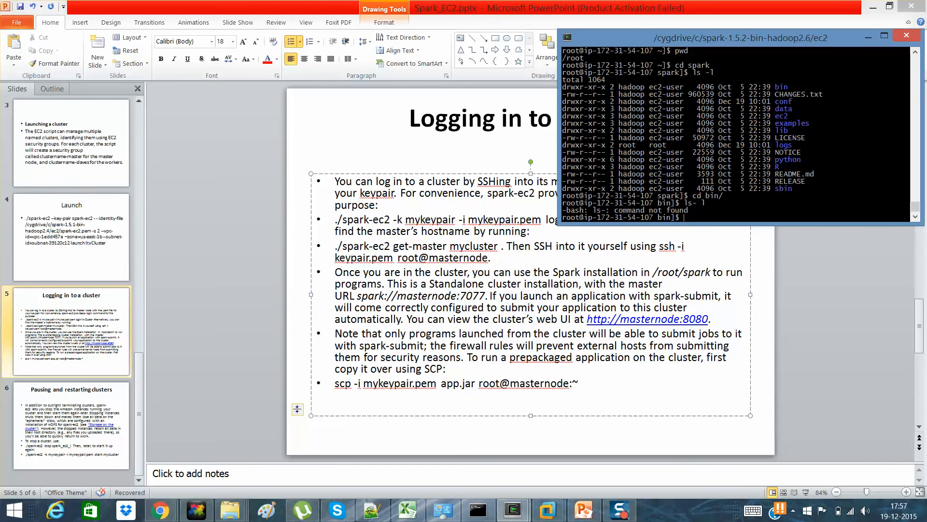
text(ls p)
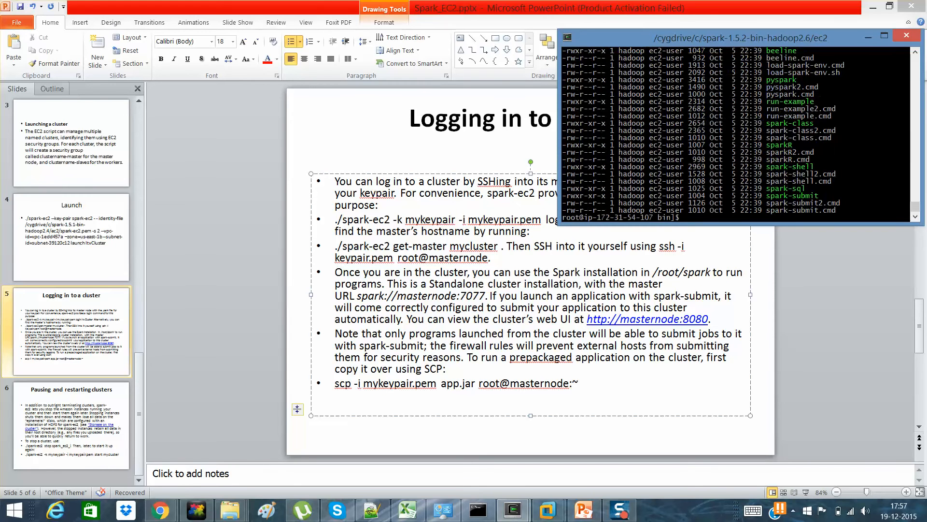
text(ls -l)
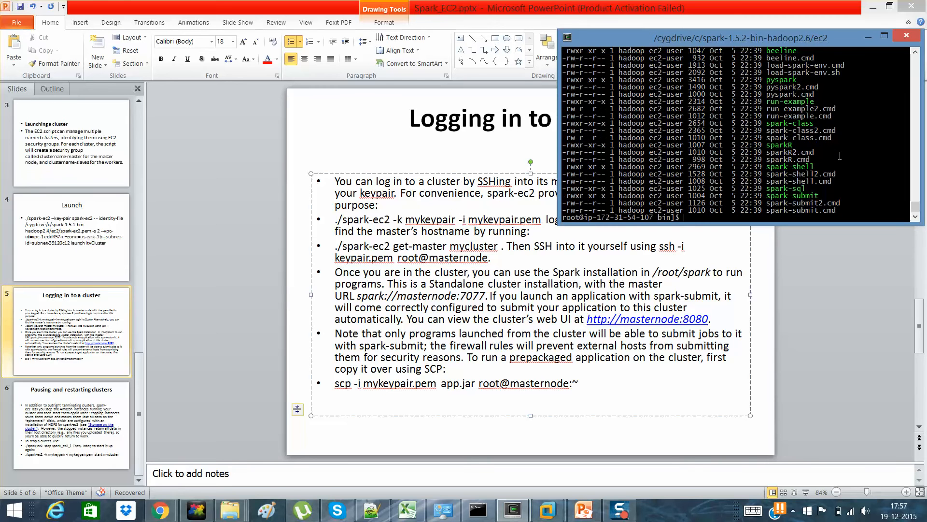
text(cd ../)
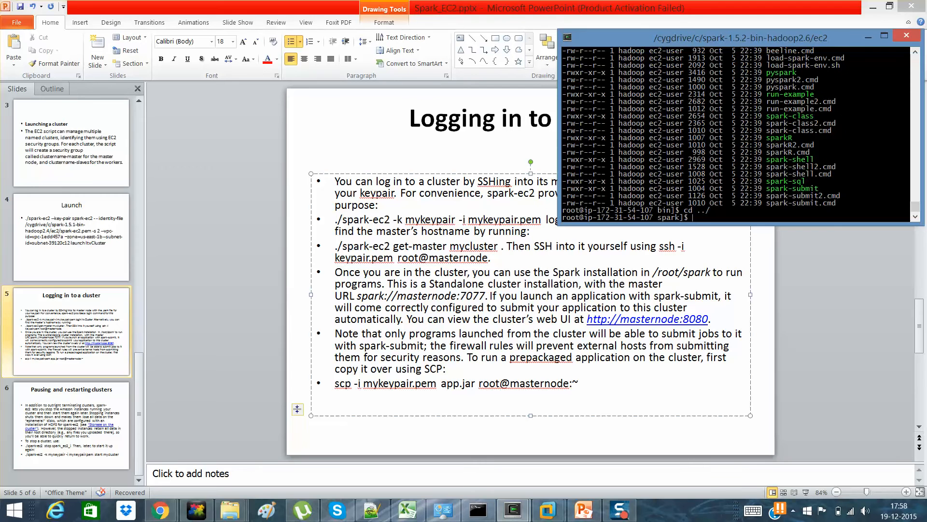
text(ls-l)
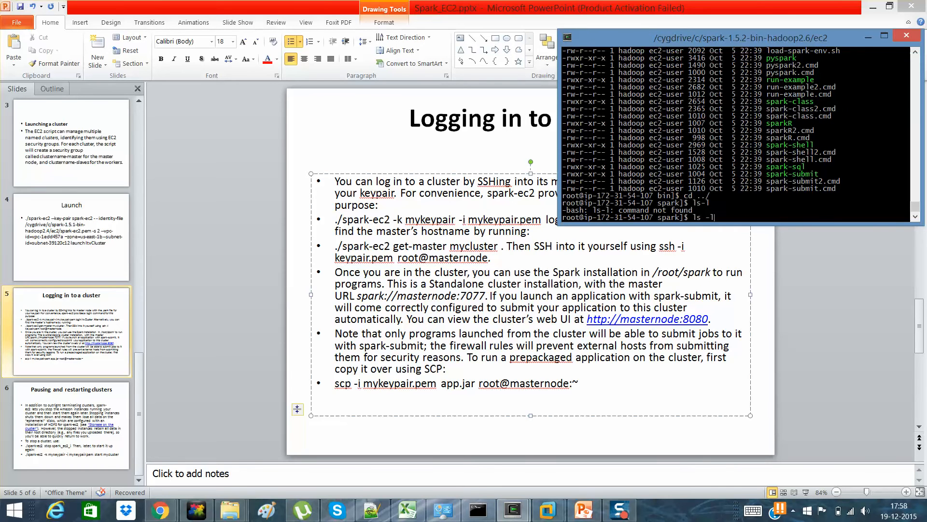
key(Return)
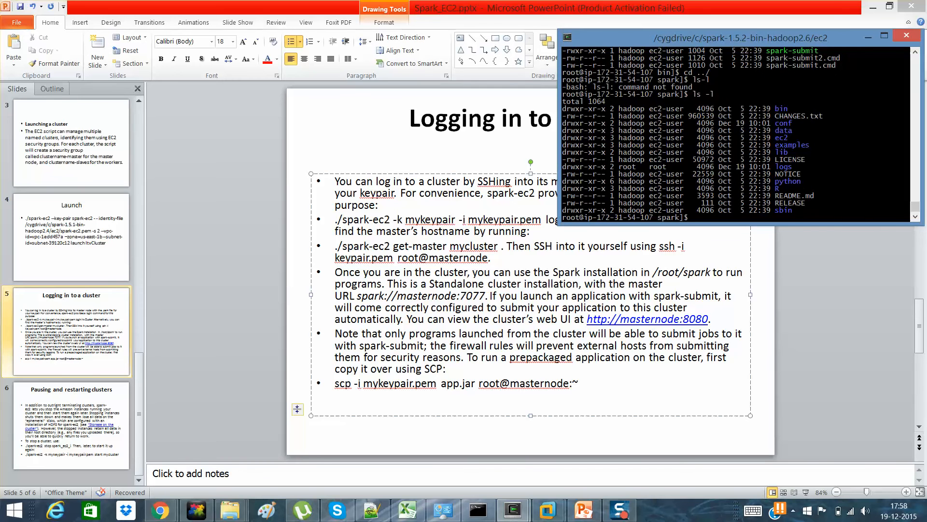
Step: Move back up the directory tree with cd ../ and pwd, then exit the master node session
text(cd ../)
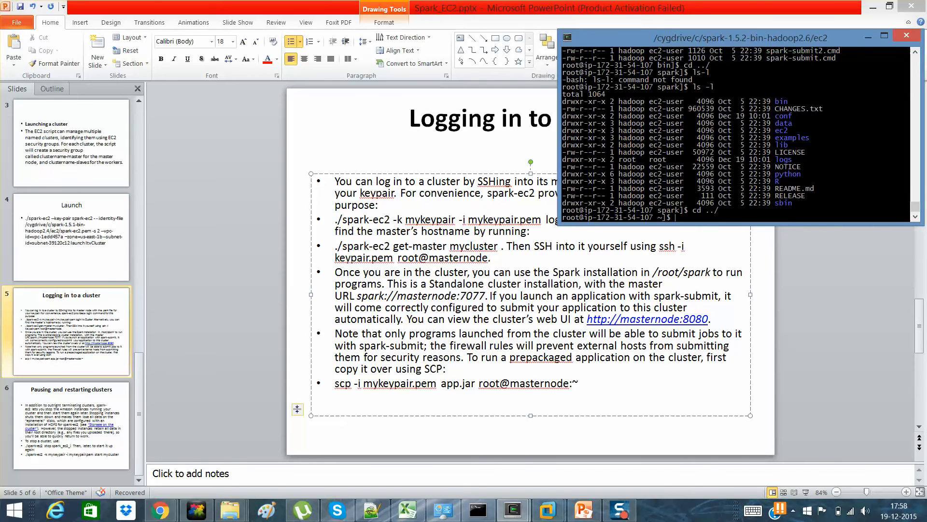
text(pwd)
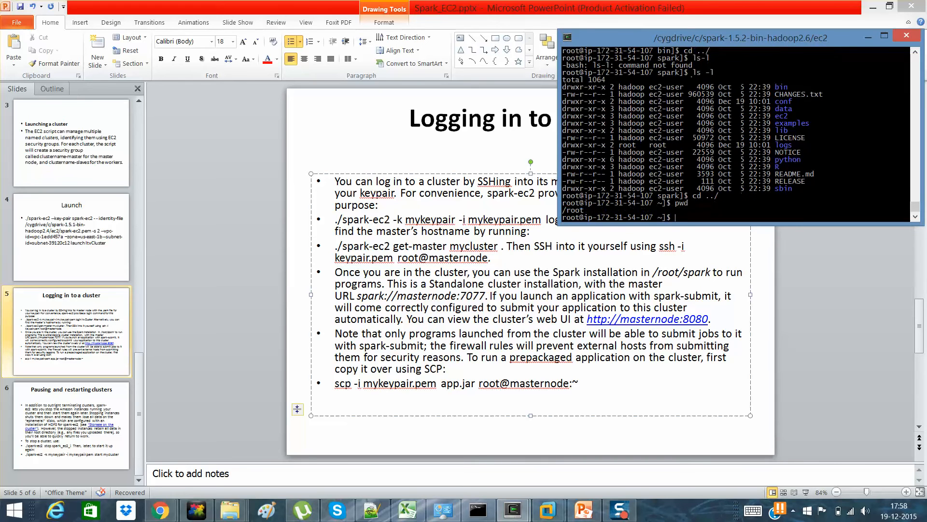
text(cd)
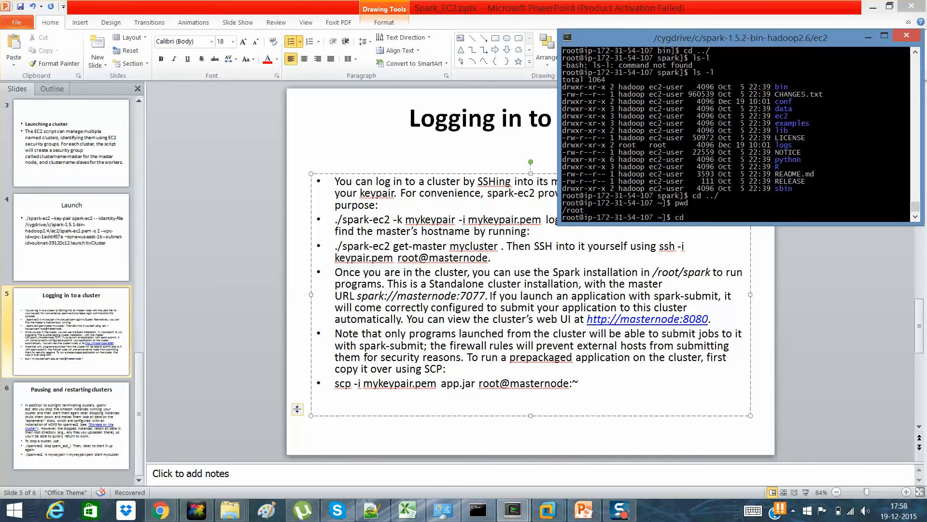
text(../)
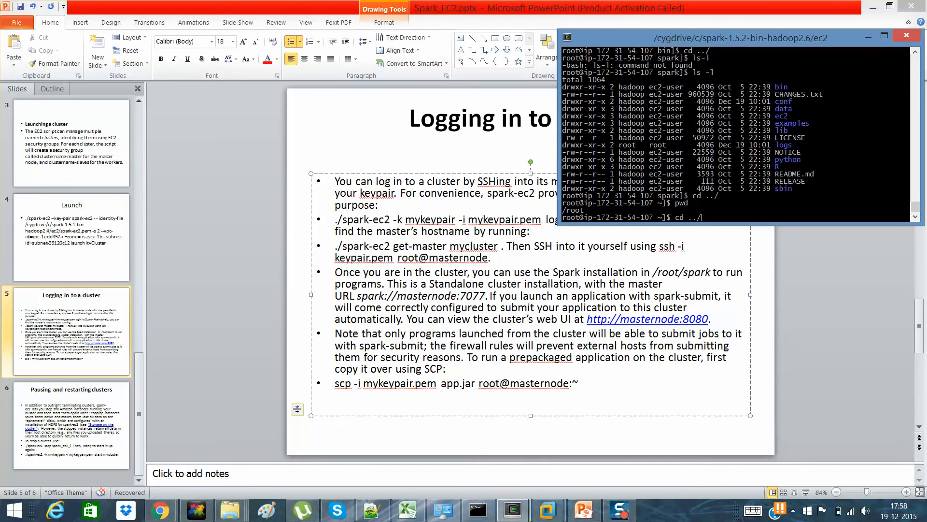
text(pw)
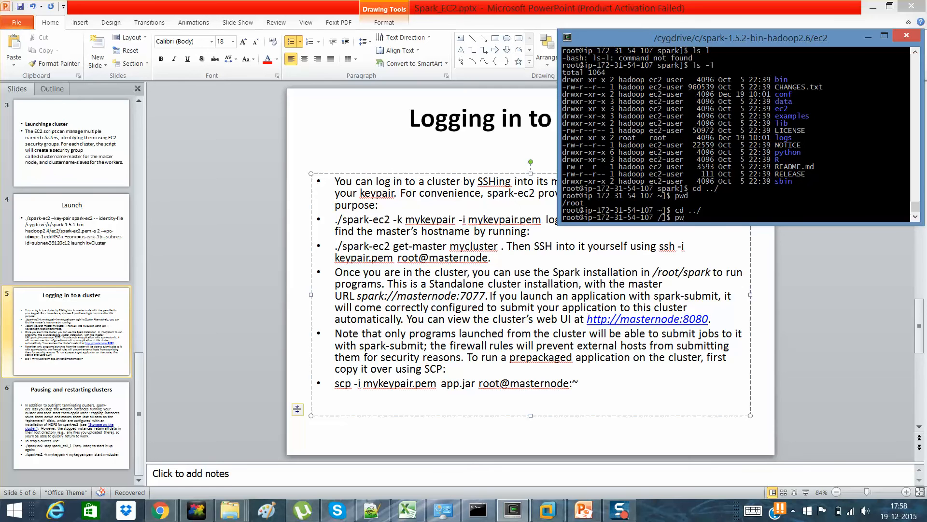
text(cd)
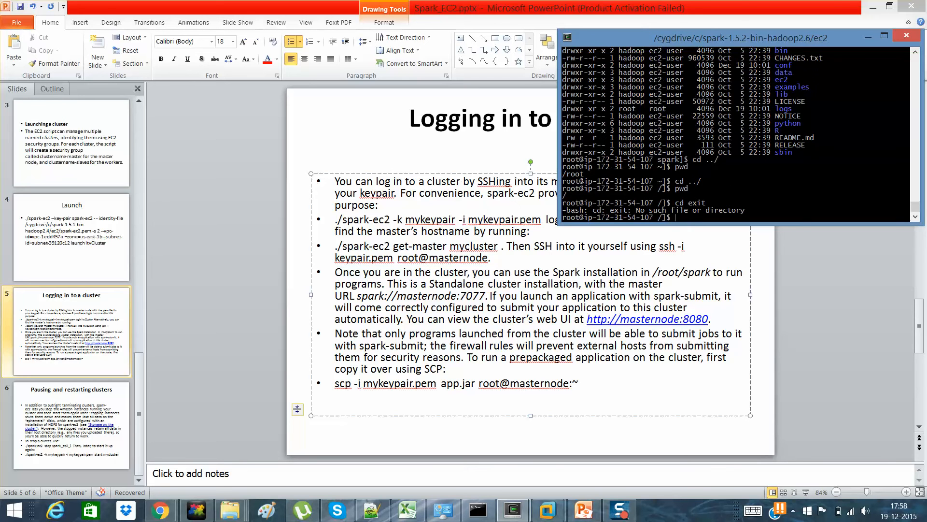
text(exit)
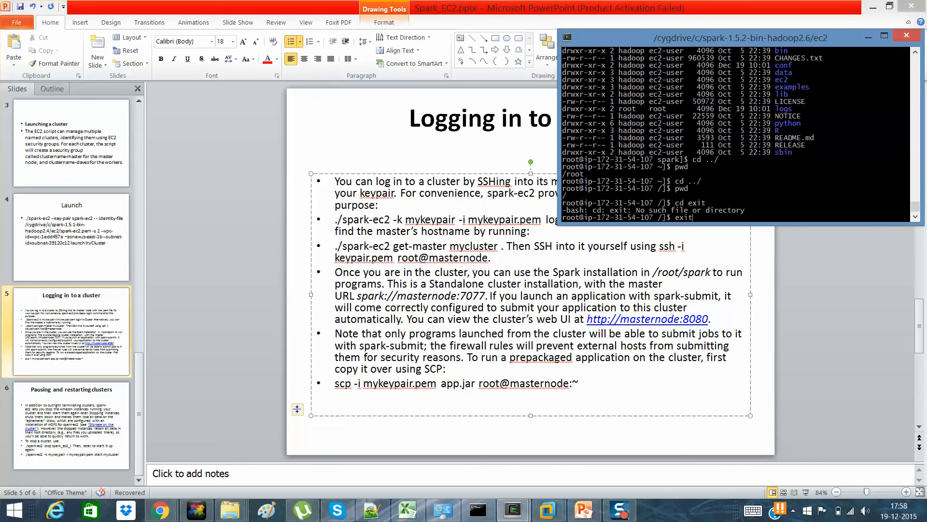
key(Return)
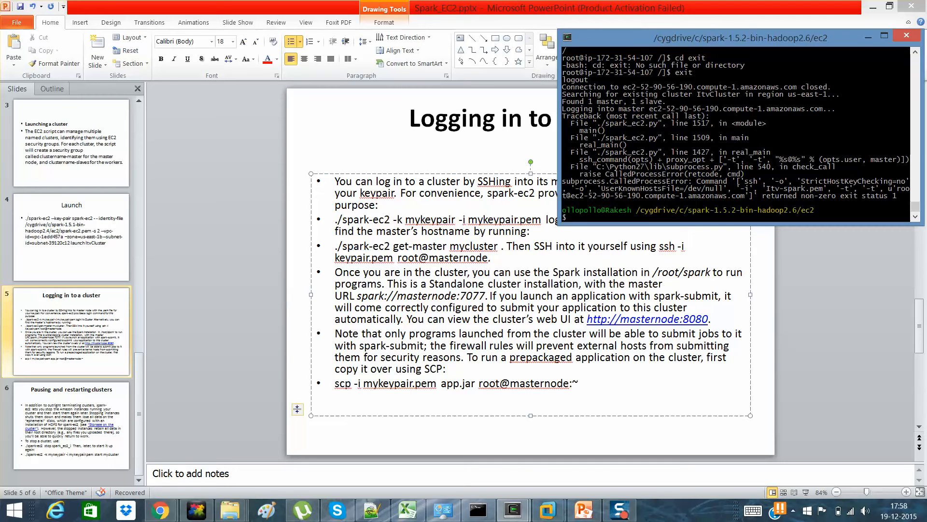
Step: Run ./spark-ec2 get-master ItvCluster and copy the returned hostname ec2-52-90-56-190.compute-1.amazonaws.com
text(./spark-ec2)
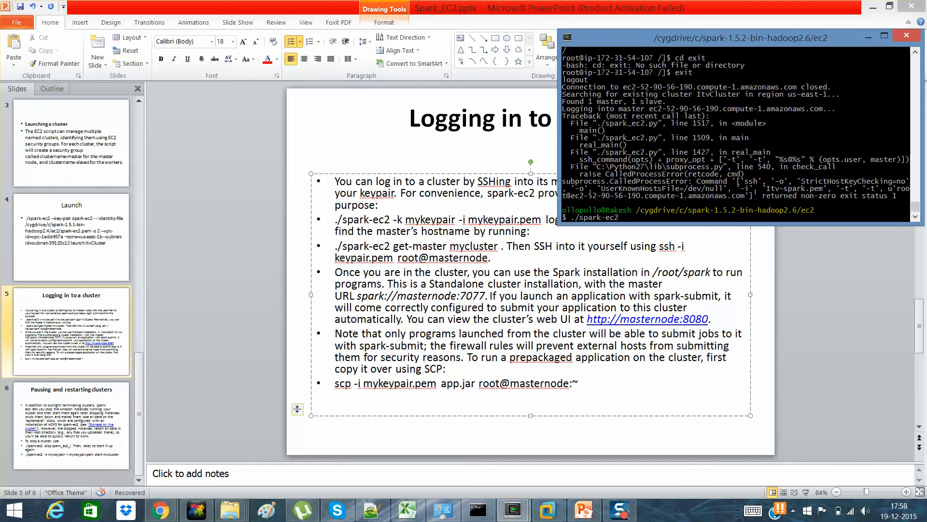
text(get-master)
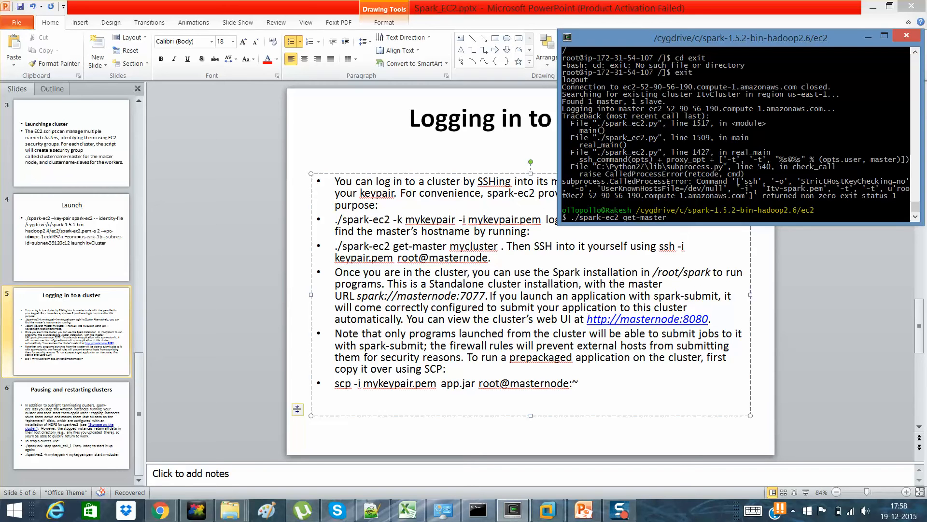
text(Itv)
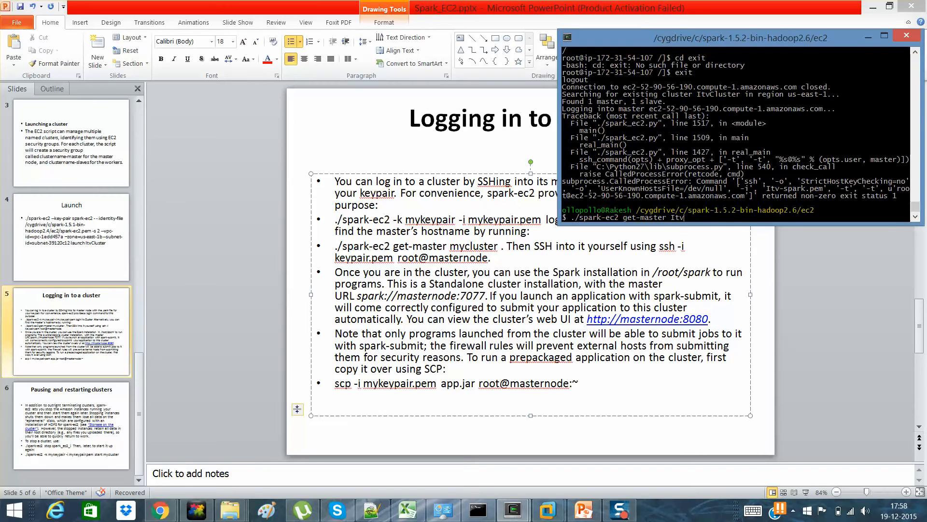
text(Cluster)
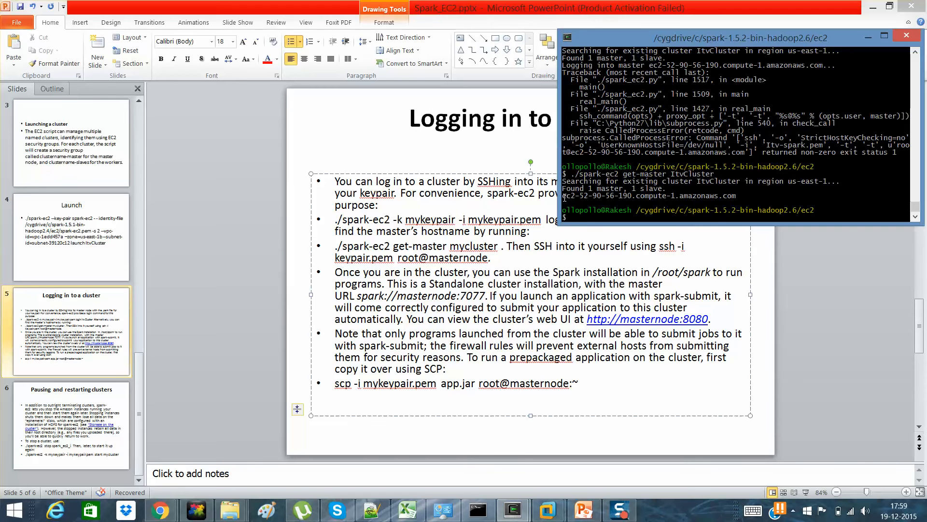
drag(563, 195, 736, 195)
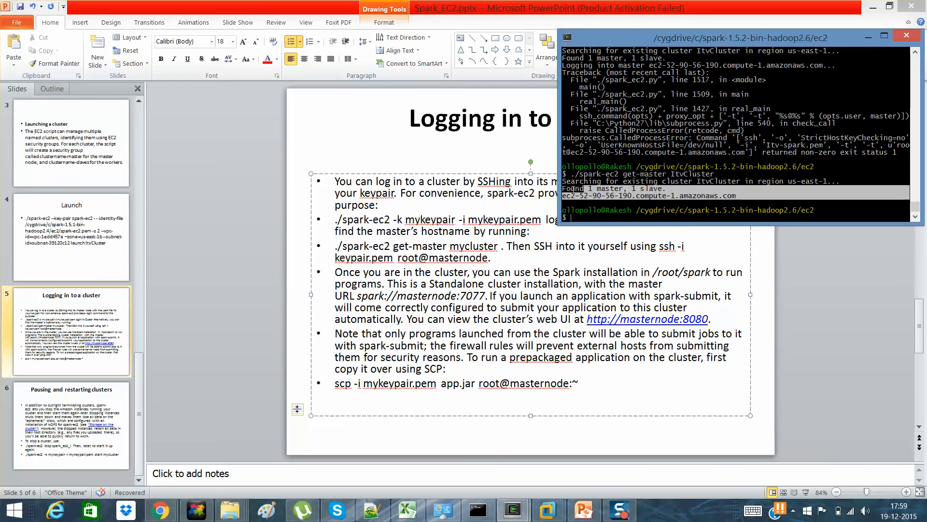
right_click(591, 195)
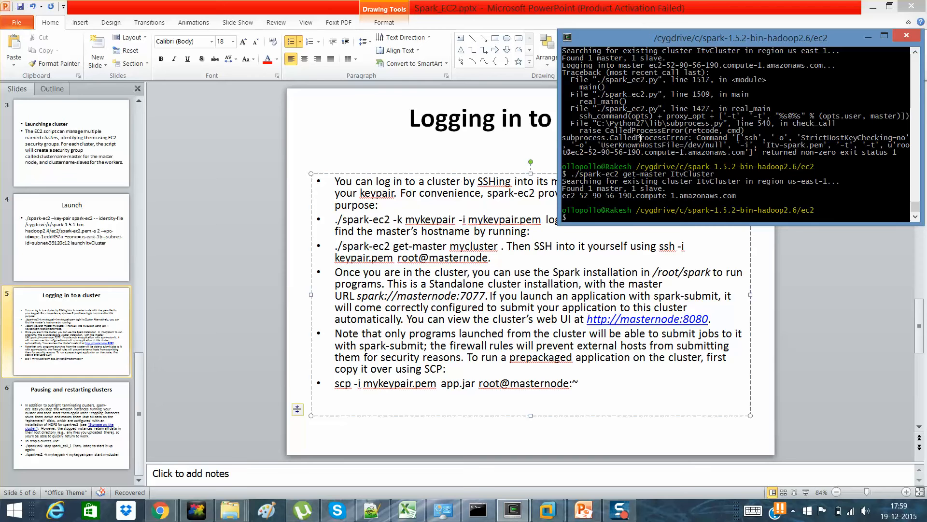
text(./sp)
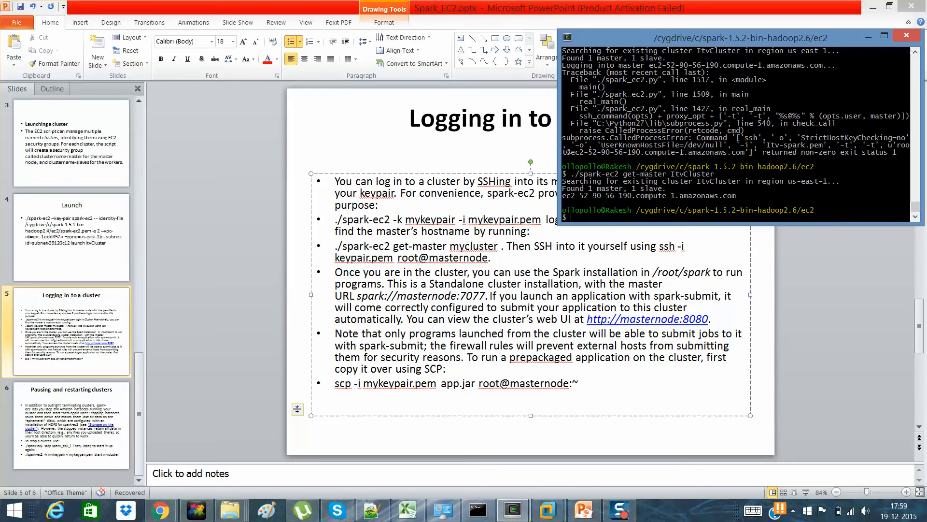
Step: SSH into the master node as root using the Itv-spark.pem key
text(ssh -ii)
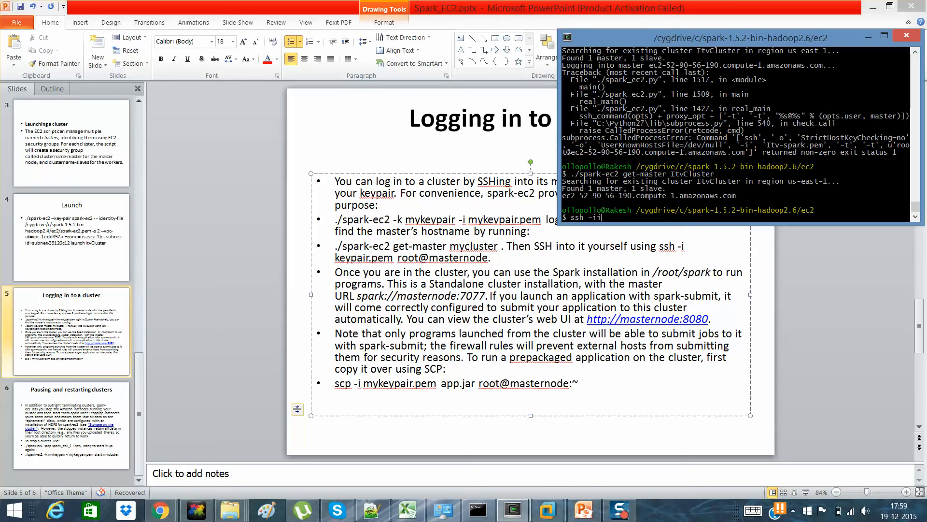
text(I)
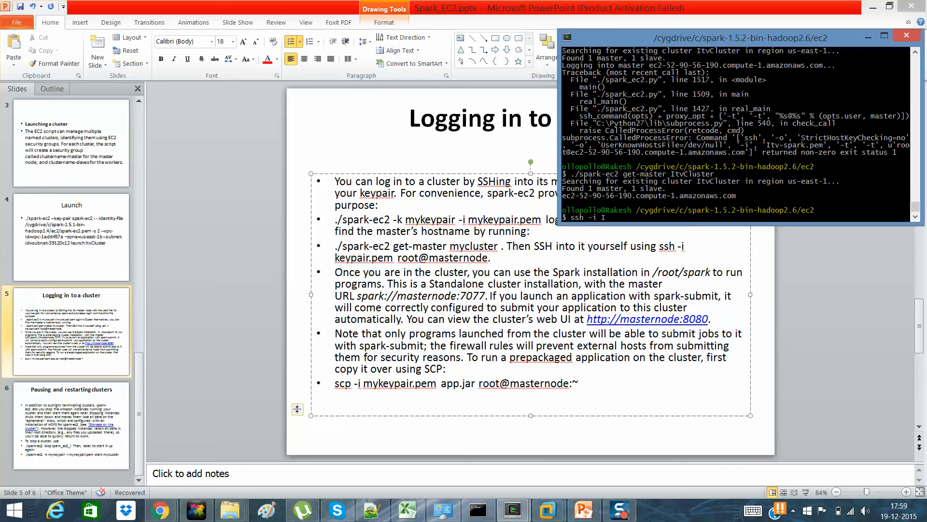
text(Itv-spark.pem)
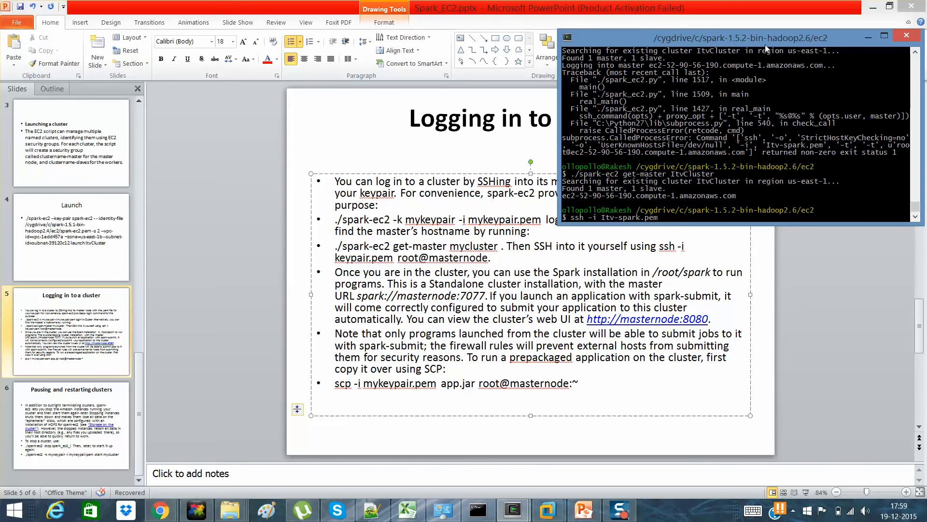
drag(739, 37, 532, 93)
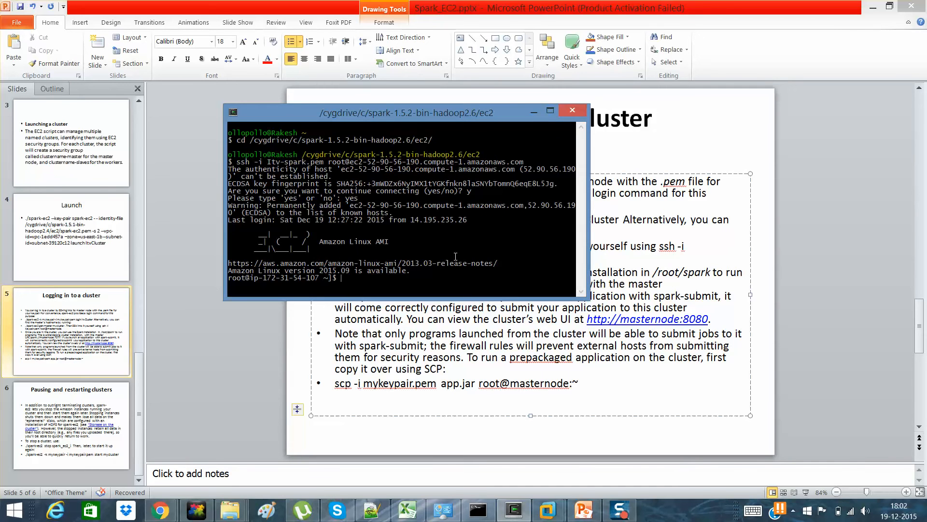
Step: Exit the SSH session to return to the local shell
text(exitr)
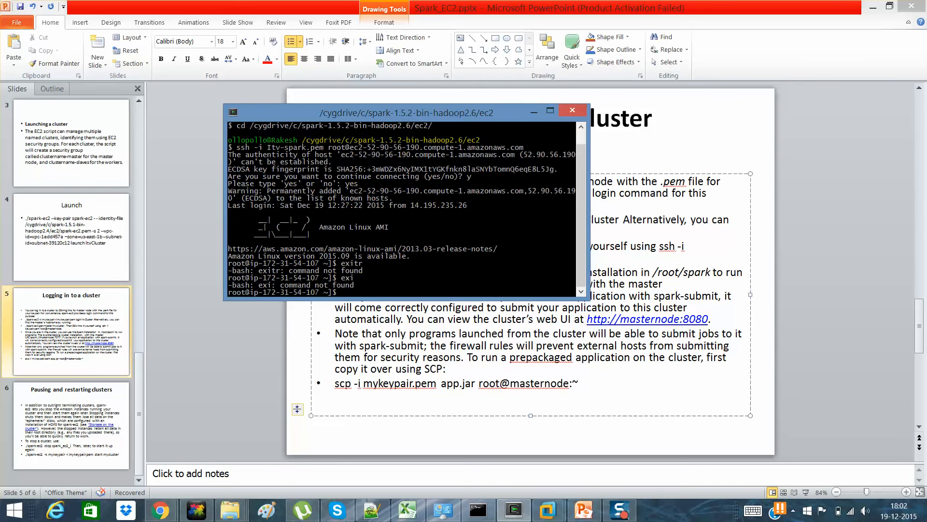
text(exit)
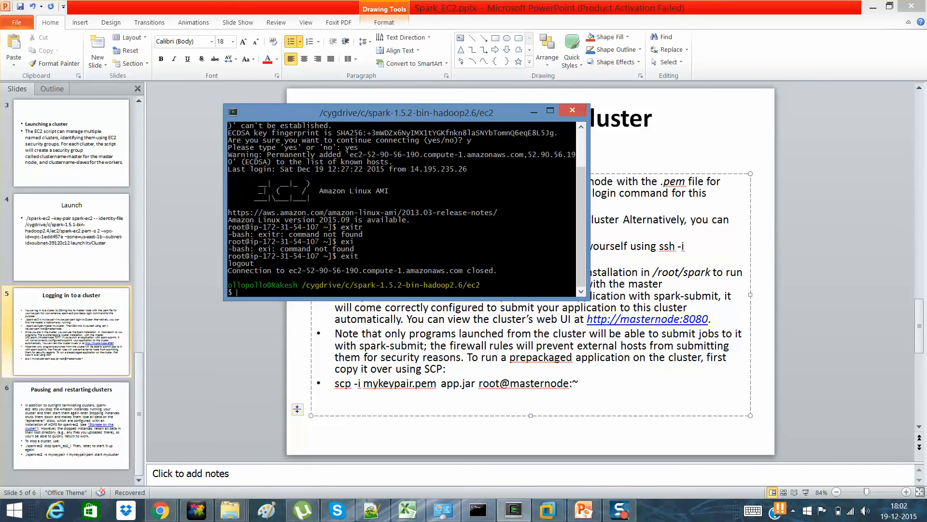
mouse_move(420, 349)
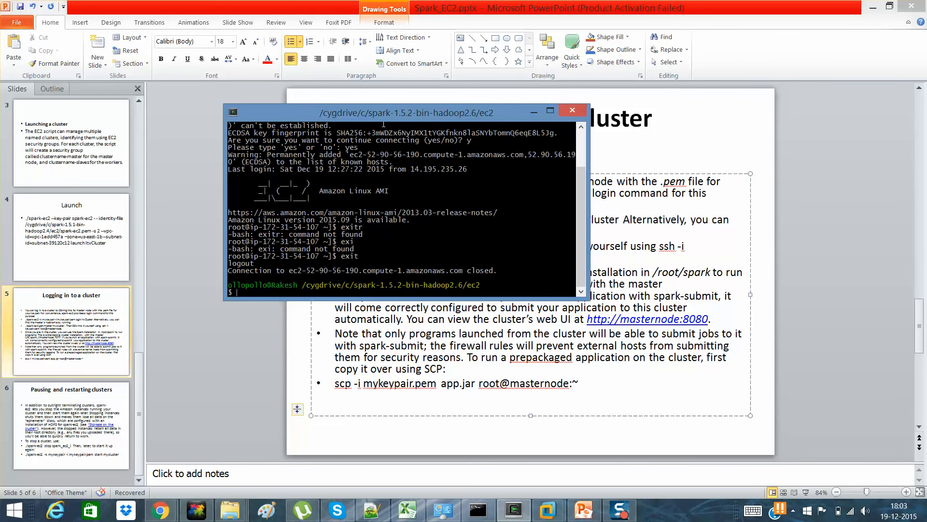
drag(404, 112, 477, 4)
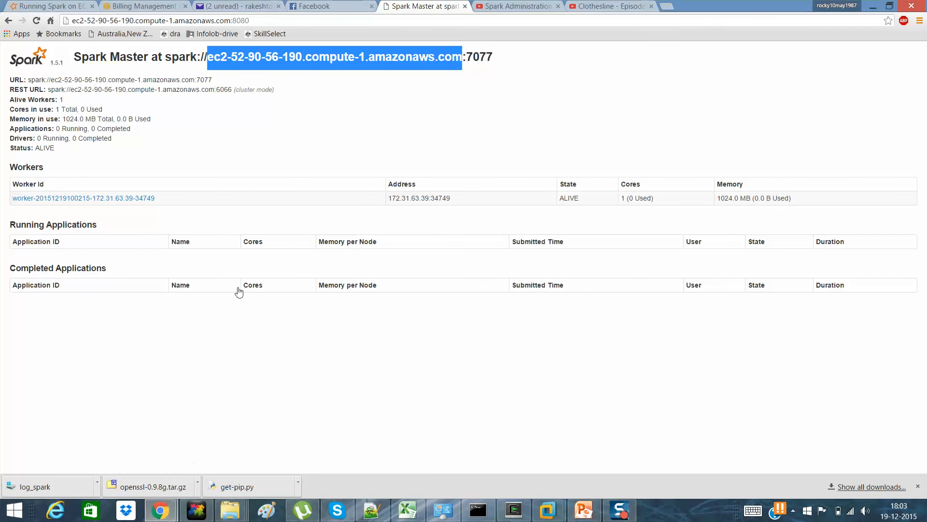
Step: View the Spark Master page on port 8080, then return to the PowerPoint slide
click(52, 187)
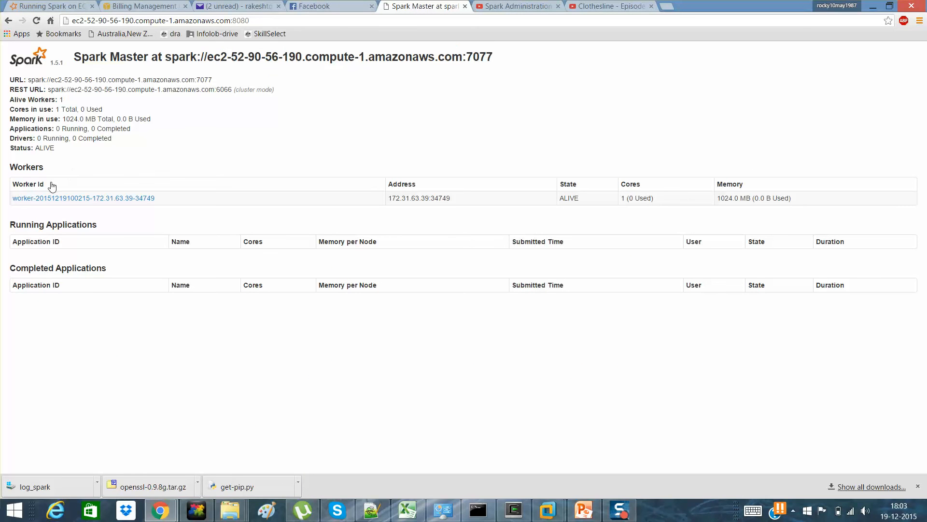
mouse_move(106, 266)
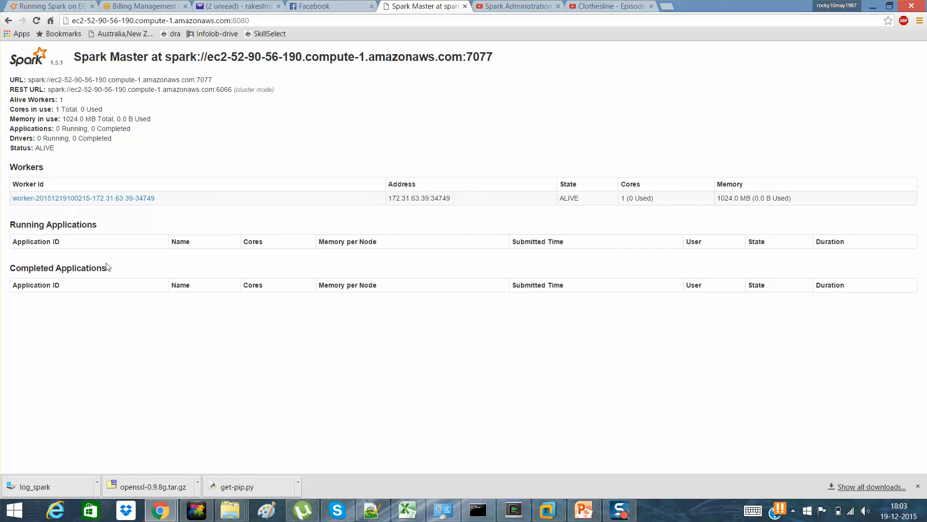
mouse_move(409, 101)
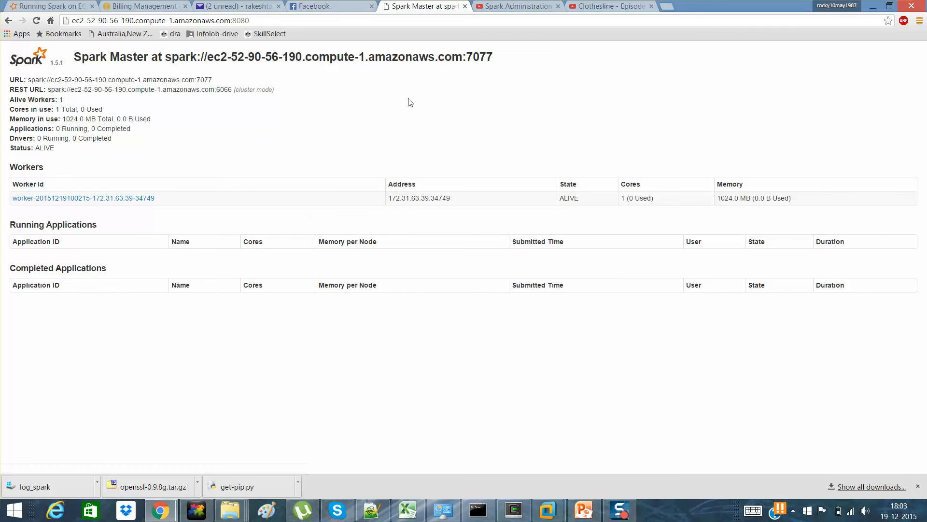
mouse_move(660, 231)
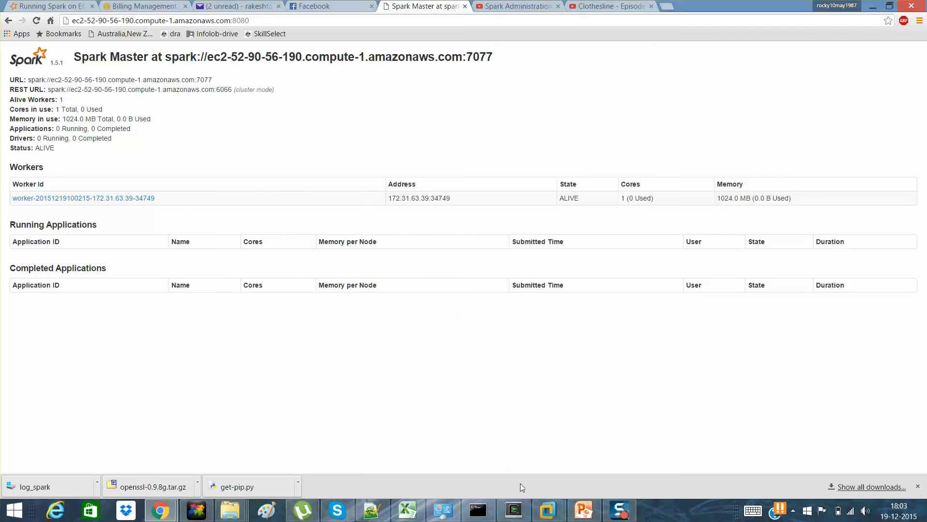
click(512, 510)
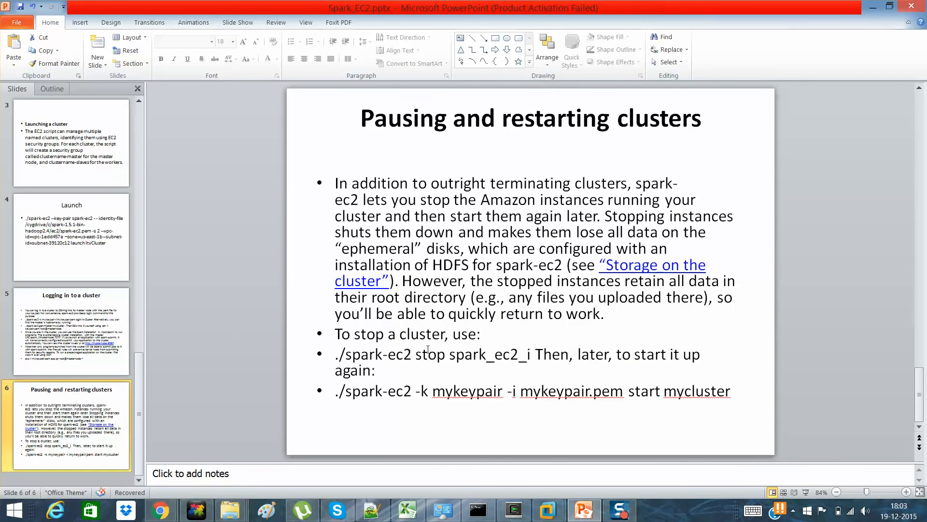
mouse_move(497, 212)
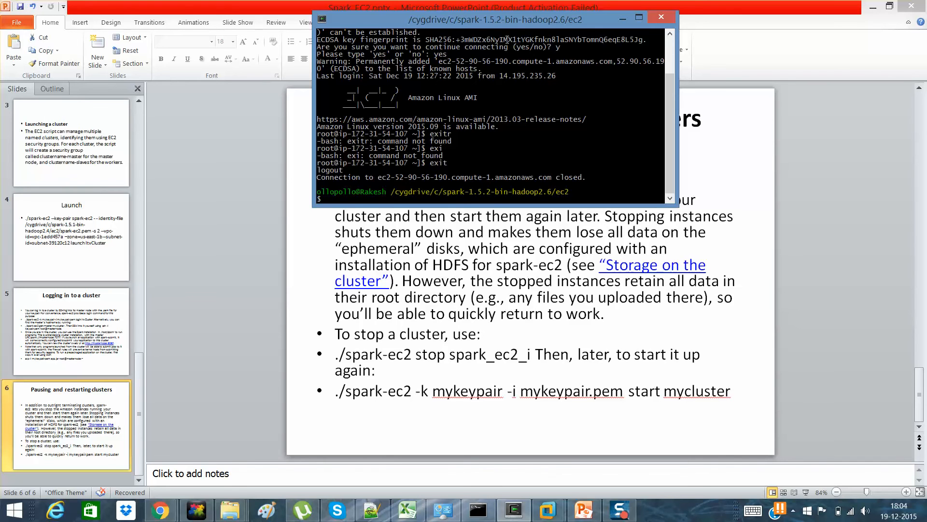
Step: Reposition the Cygwin terminal so the slide's stop-cluster commands remain visible
drag(495, 19, 605, 193)
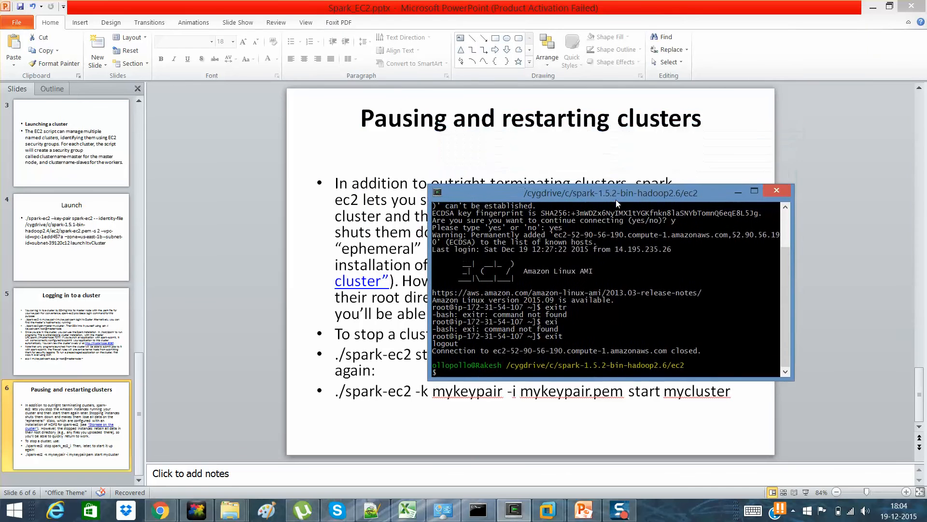
drag(603, 193, 667, 65)
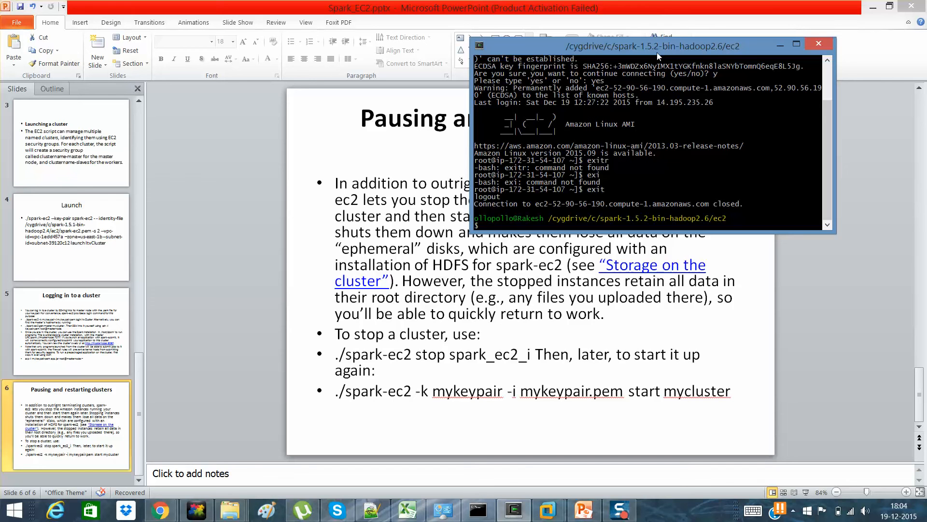
drag(649, 46, 541, 113)
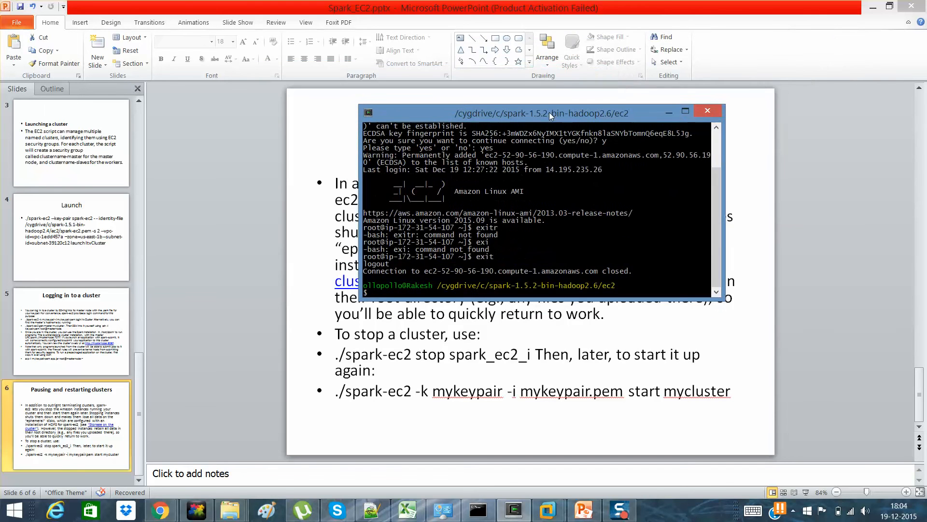
drag(541, 113, 512, 20)
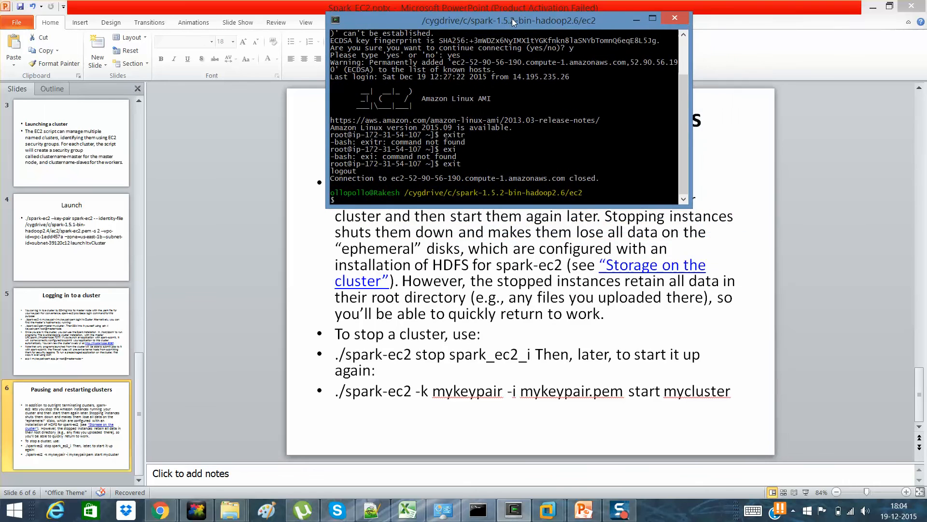
drag(502, 20, 734, 249)
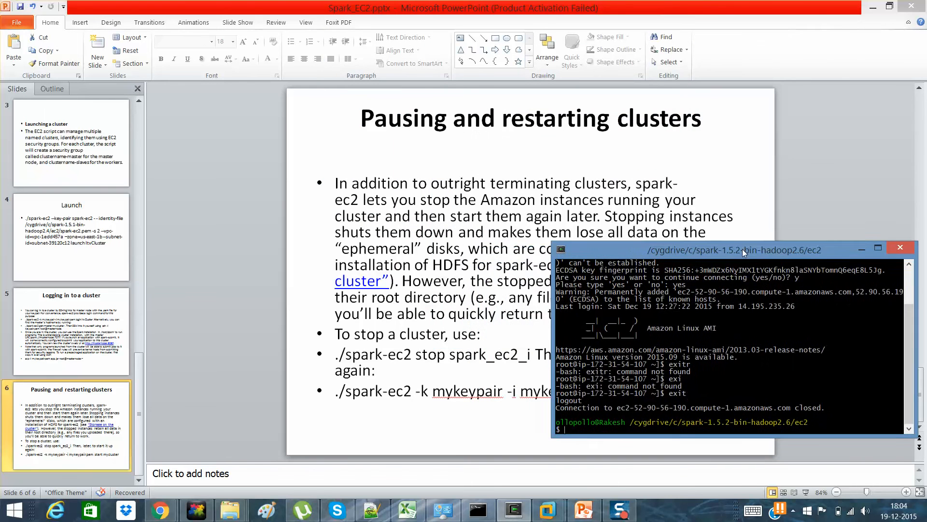
drag(737, 249, 671, 8)
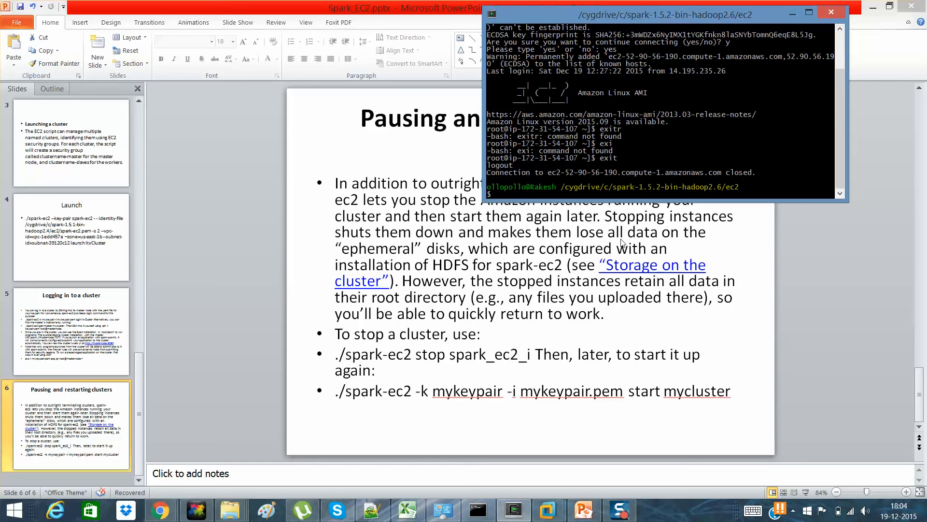
mouse_move(533, 263)
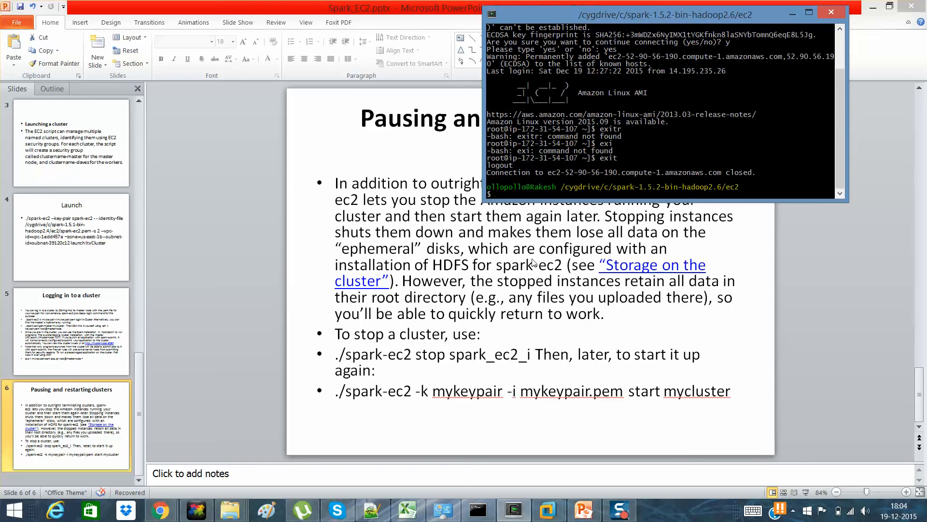
mouse_move(489, 281)
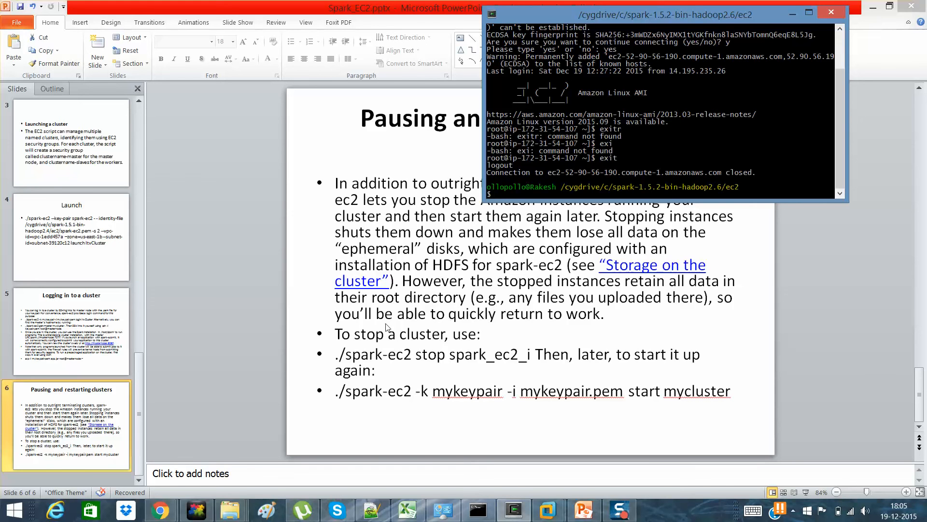
Step: Run ./spark-ec2 stop ItvCluster, which fails for lack of AWS_ACCESS_KEY_ID
text(.)
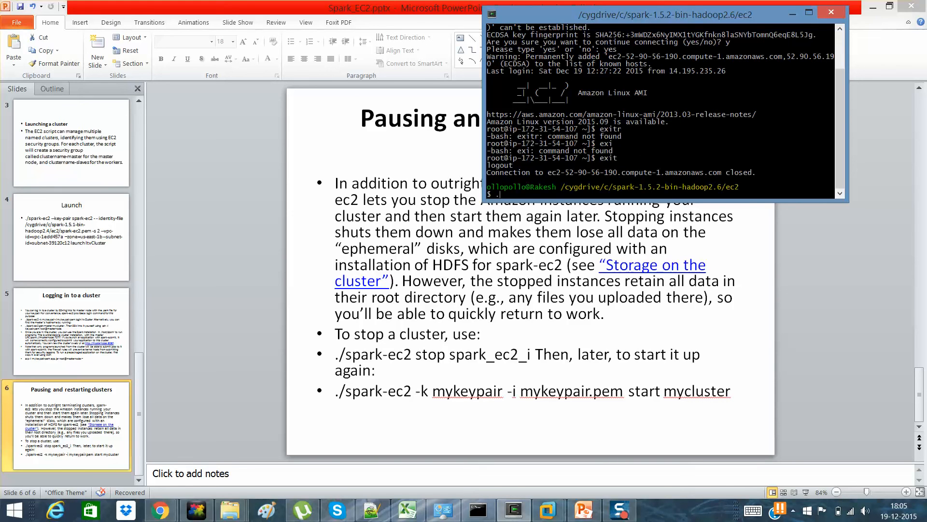
text(./spark-ec2)
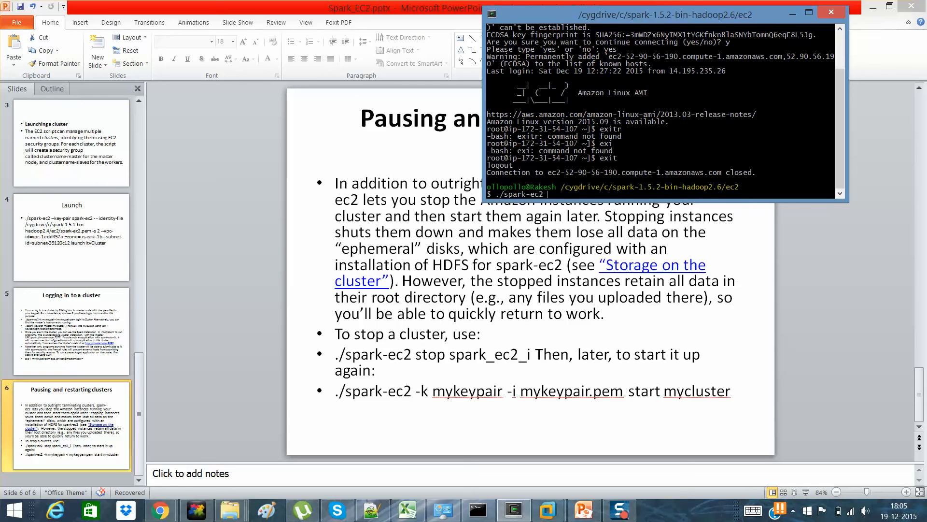
text(stop)
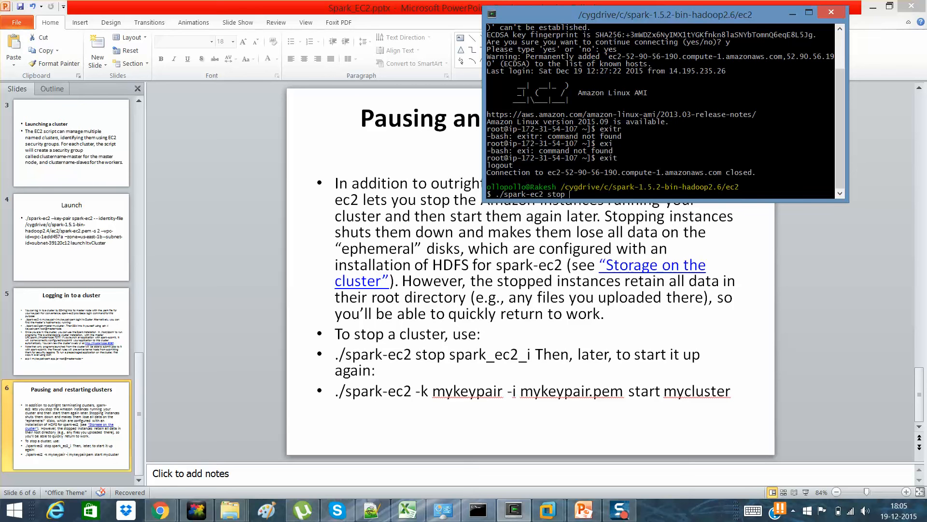
text(ItvCluster)
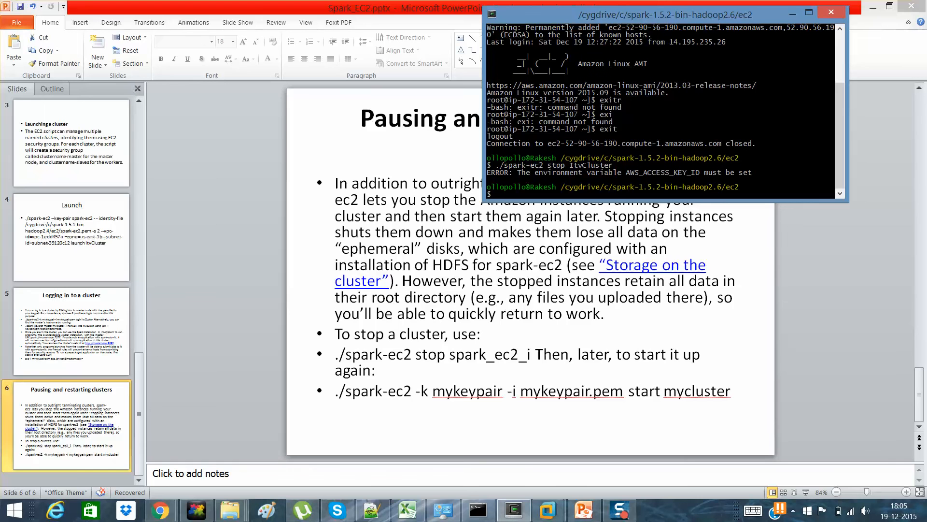
mouse_move(574, 298)
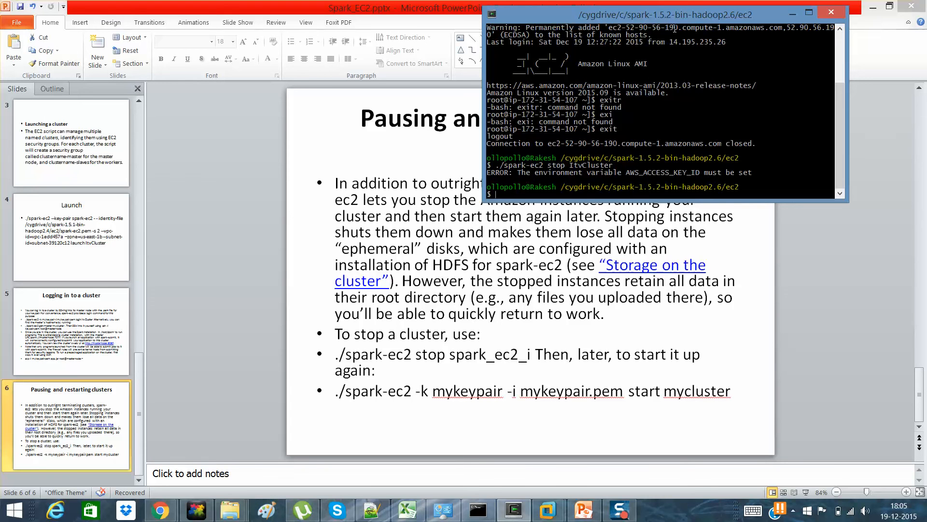
mouse_move(368, 399)
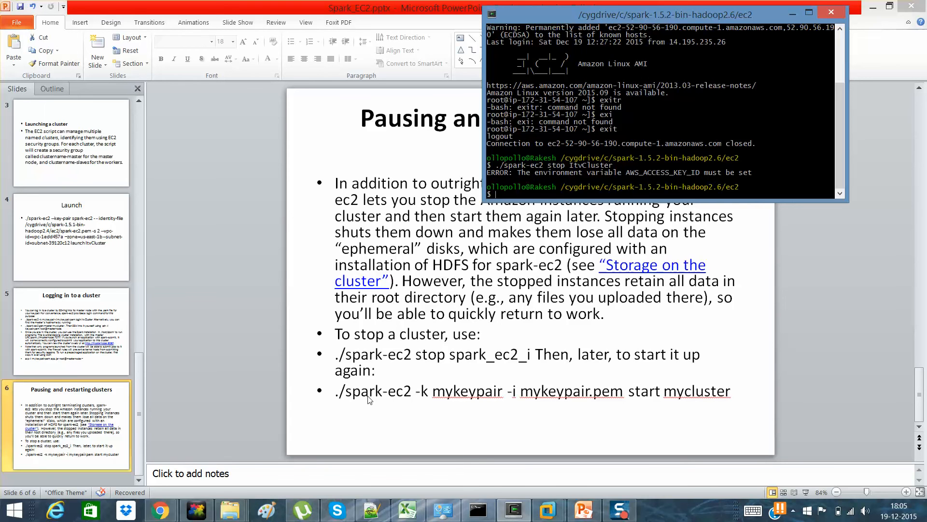
click(407, 510)
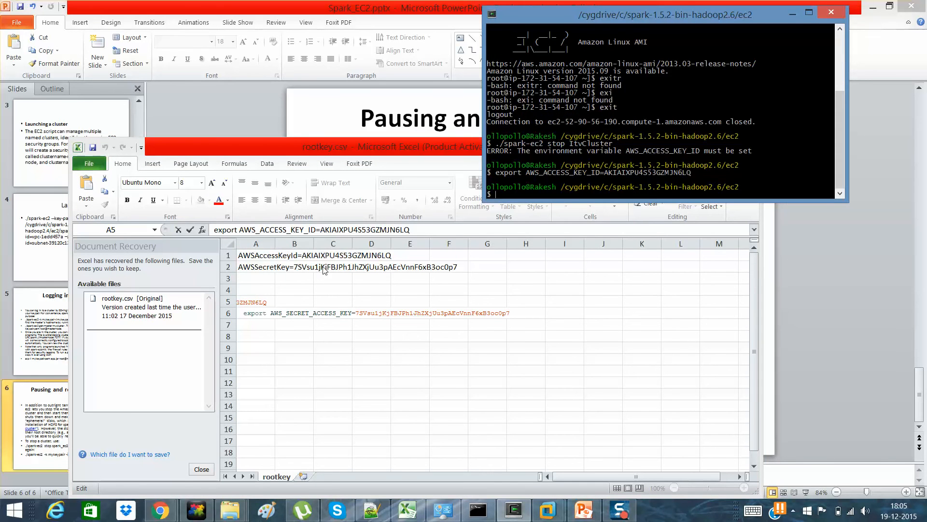
Step: Export AWS_SECRET_ACCESS_KEY from rootkey.csv and rerun ./spark-ec2 stop ItvCluster
click(255, 301)
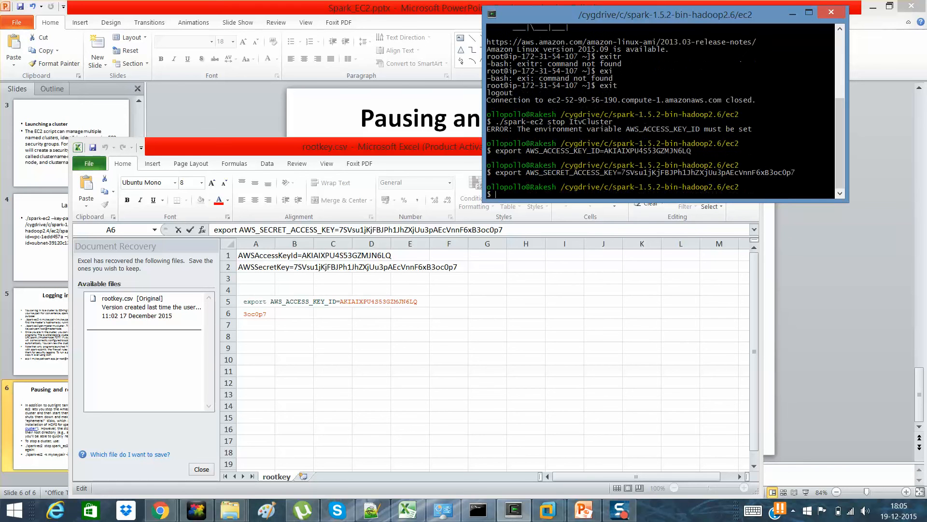
text(./spark-ec2 stop ItvCluster)
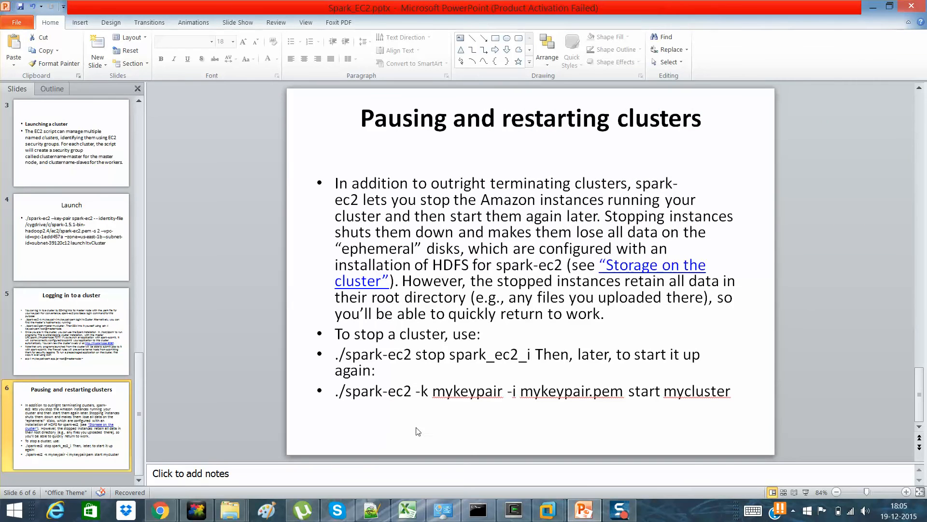
mouse_move(435, 399)
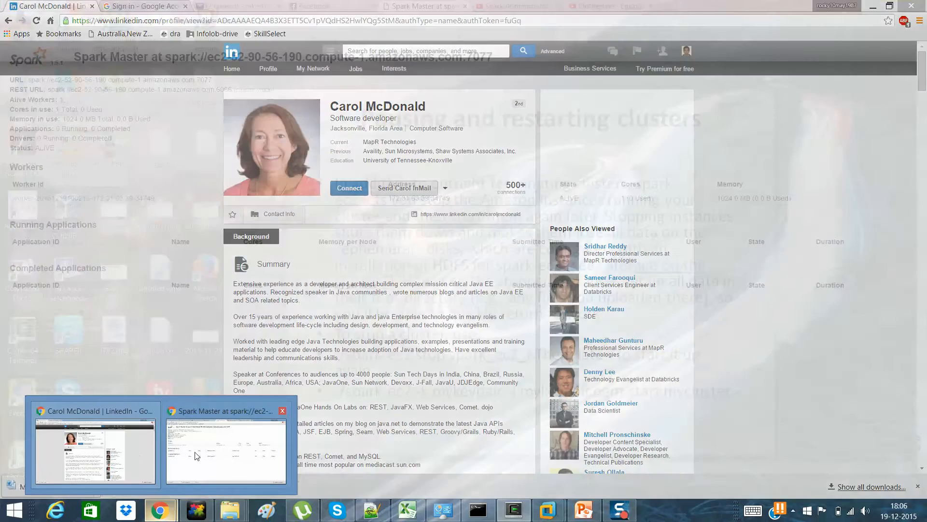
Step: Show the EC2 Instances list with both ItvCluster nodes running, then return to the terminal
click(142, 6)
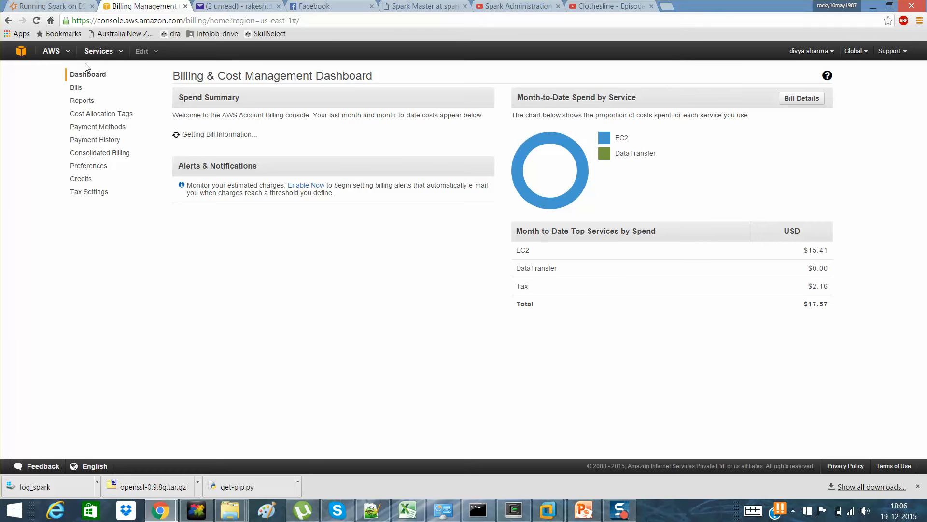
click(20, 51)
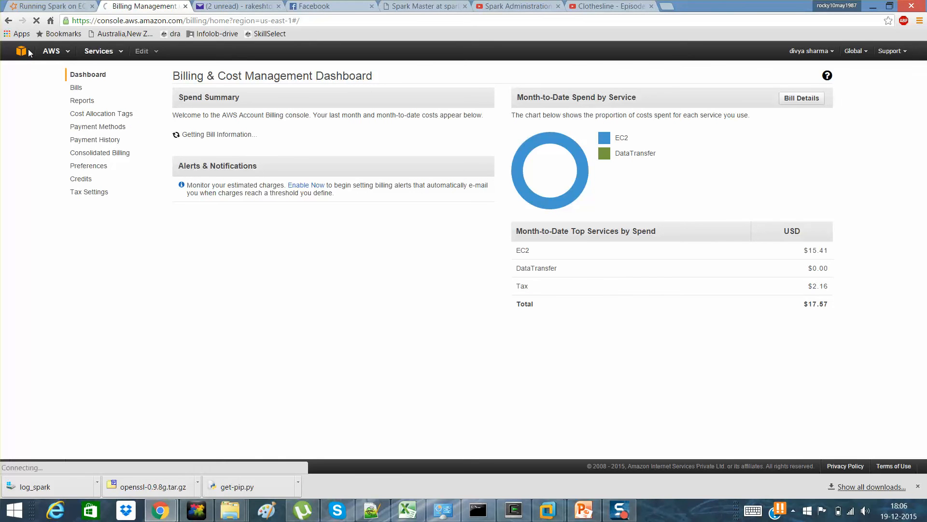
click(21, 50)
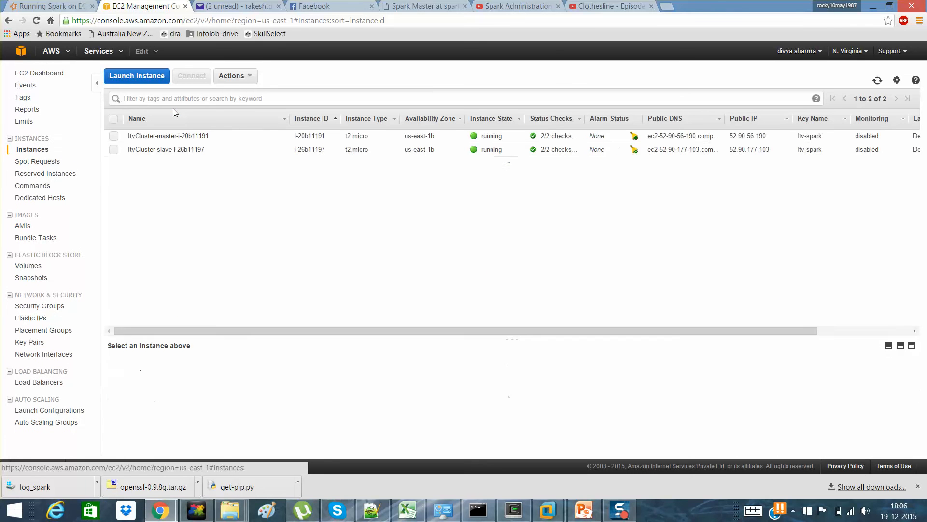
click(38, 20)
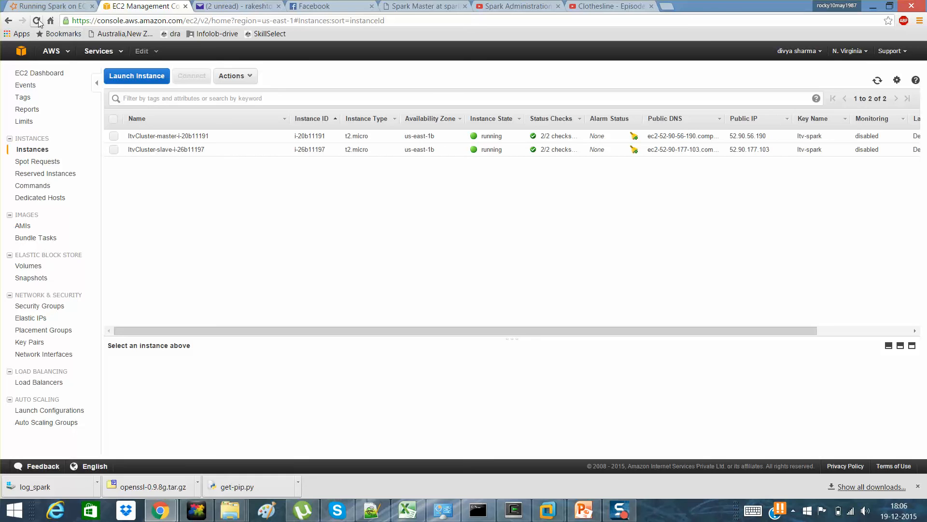
click(36, 21)
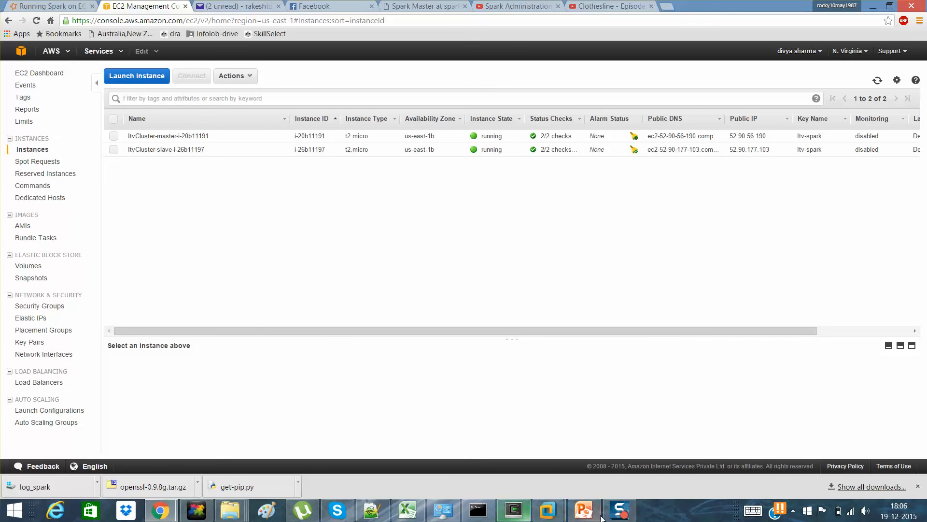
click(620, 510)
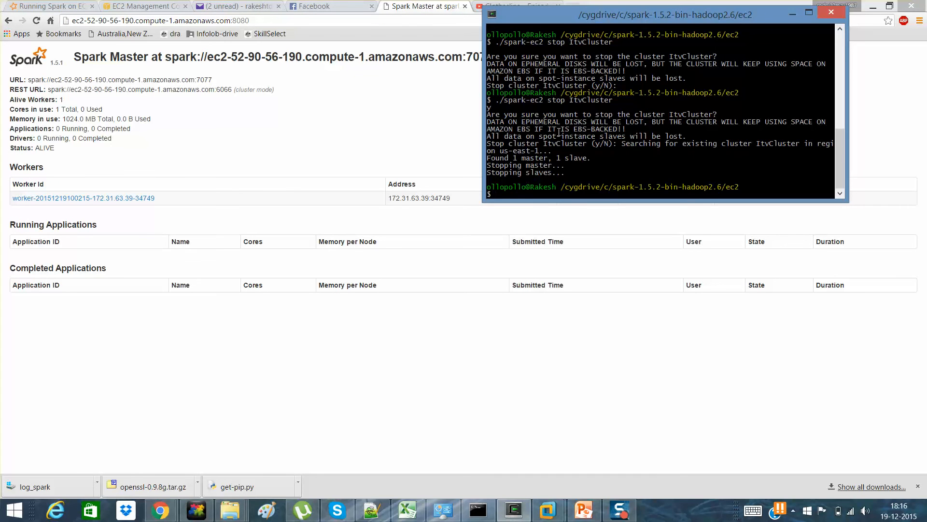
mouse_move(543, 252)
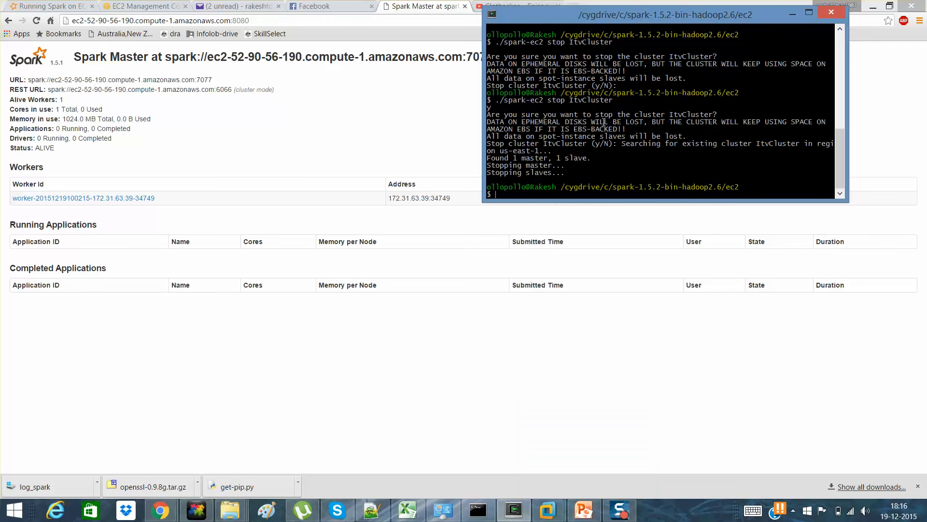
Step: Minimize the terminal after the stop completes and return to the EC2 console
click(830, 13)
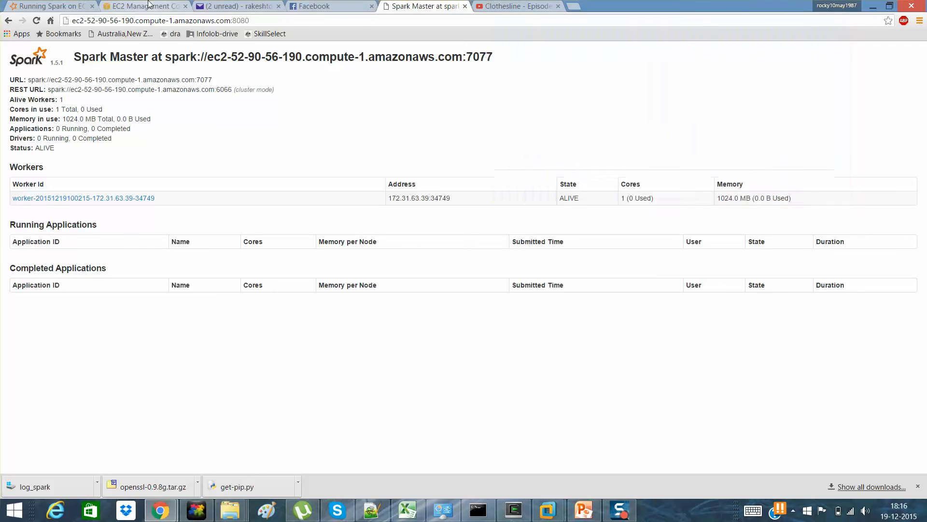
click(142, 6)
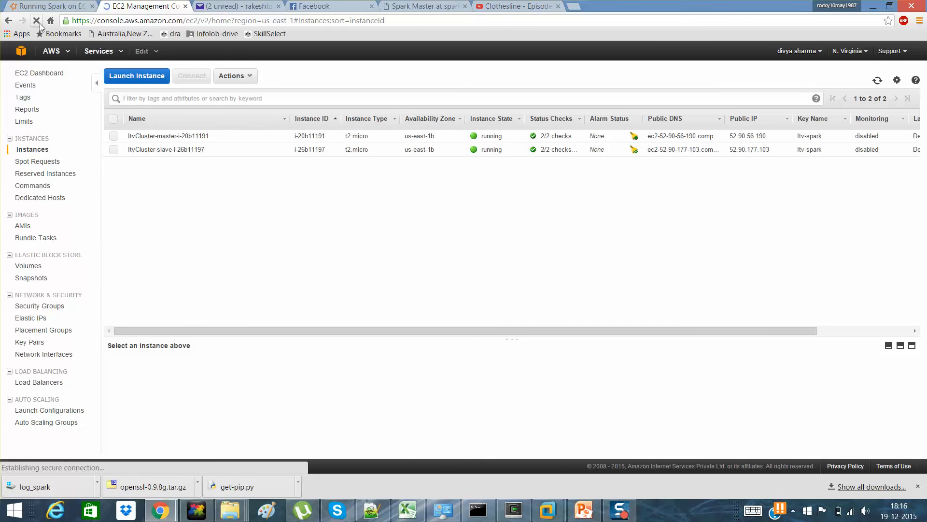
Step: Reload the Instances page so both ItvCluster instances show as stopped
click(37, 20)
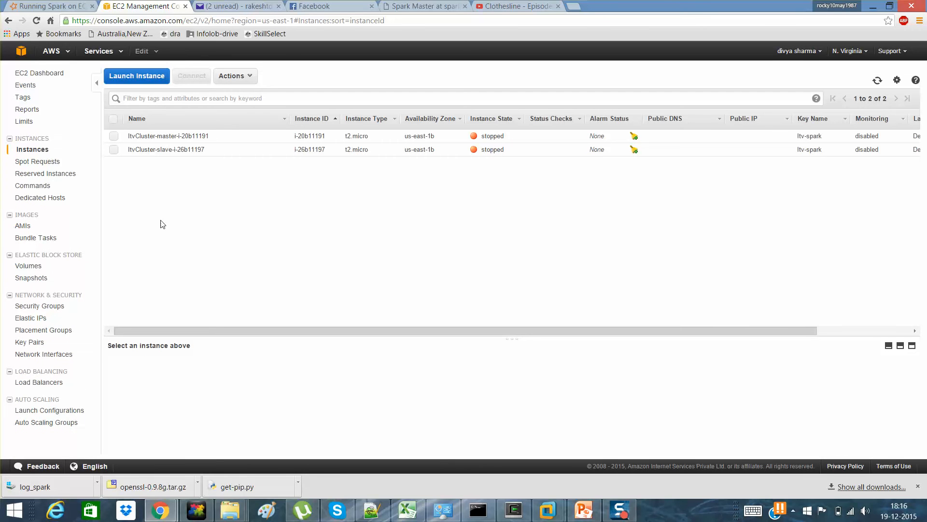
mouse_move(590, 454)
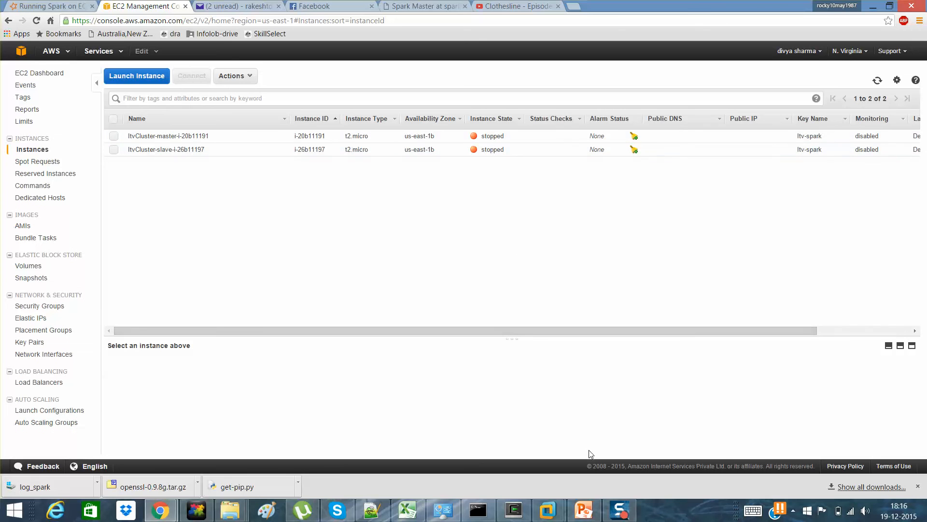
click(512, 510)
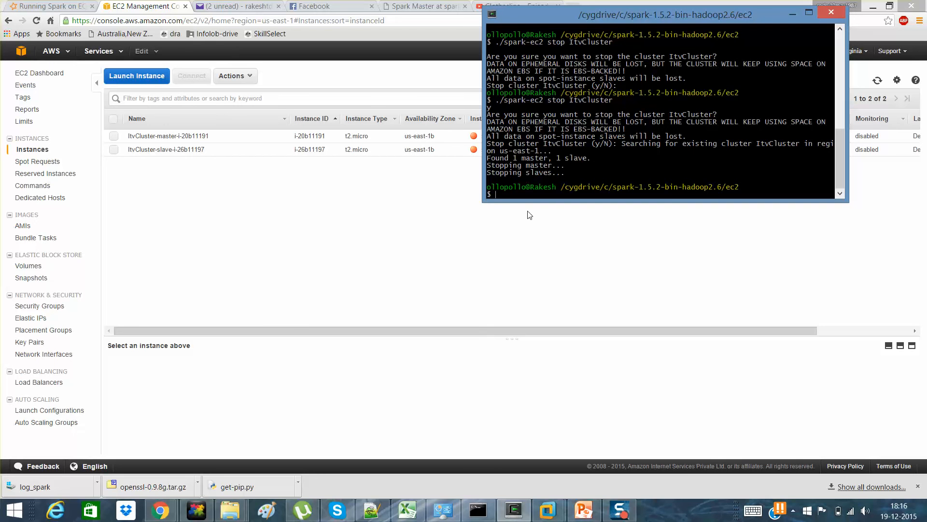
mouse_move(423, 86)
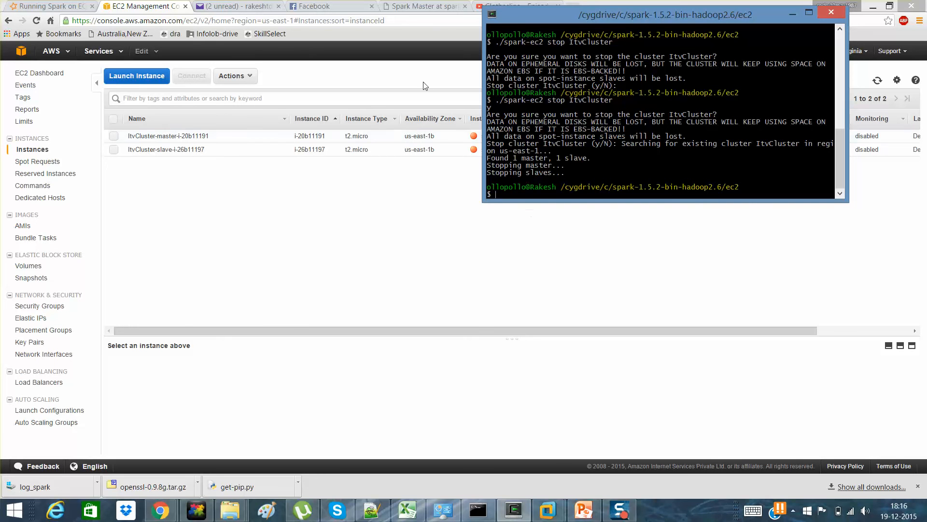
click(518, 6)
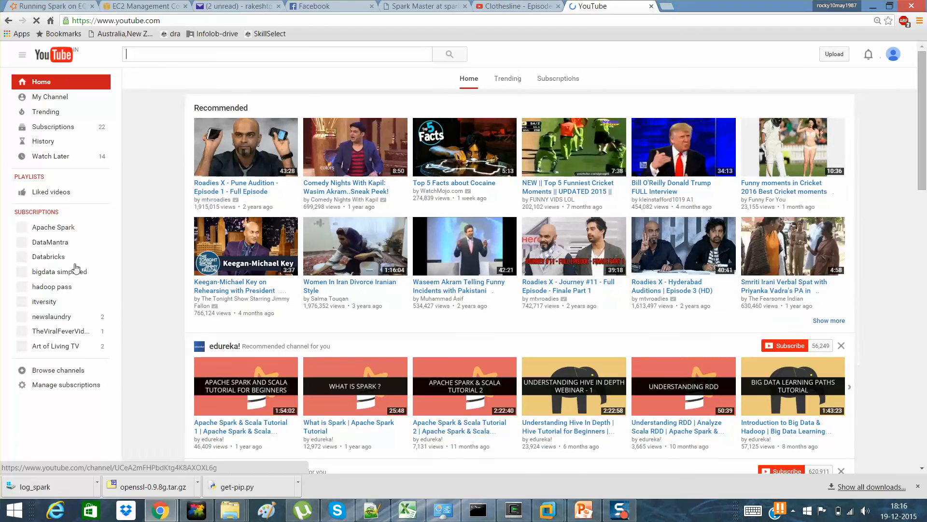
Step: Show all created playlists on the itversity YouTube channel
click(44, 301)
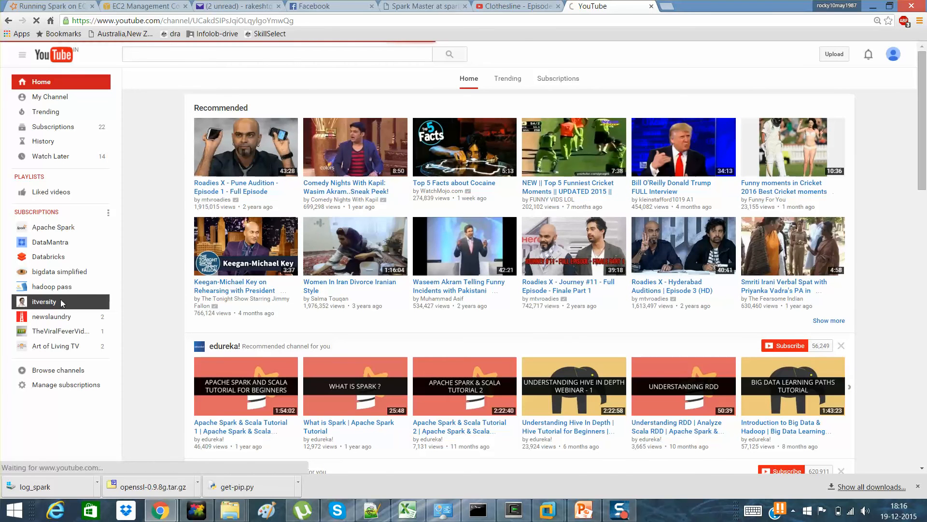
click(44, 301)
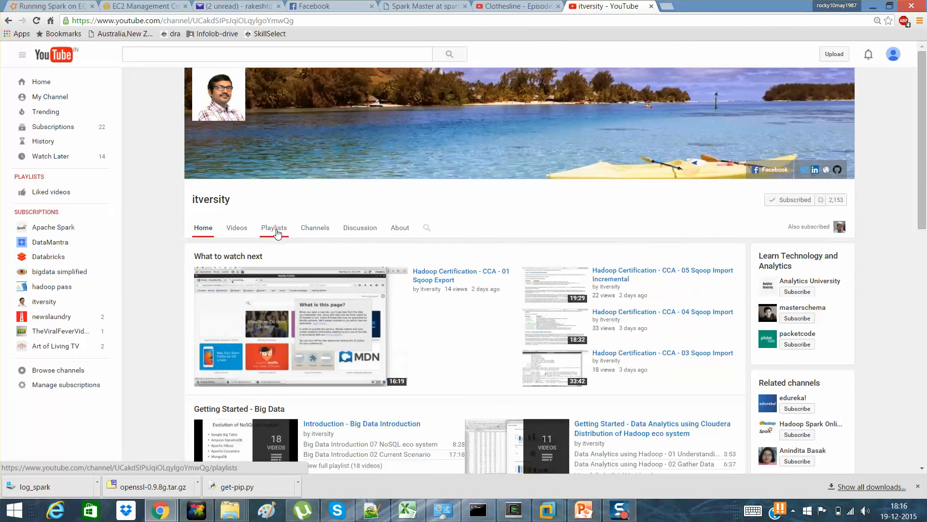
click(274, 228)
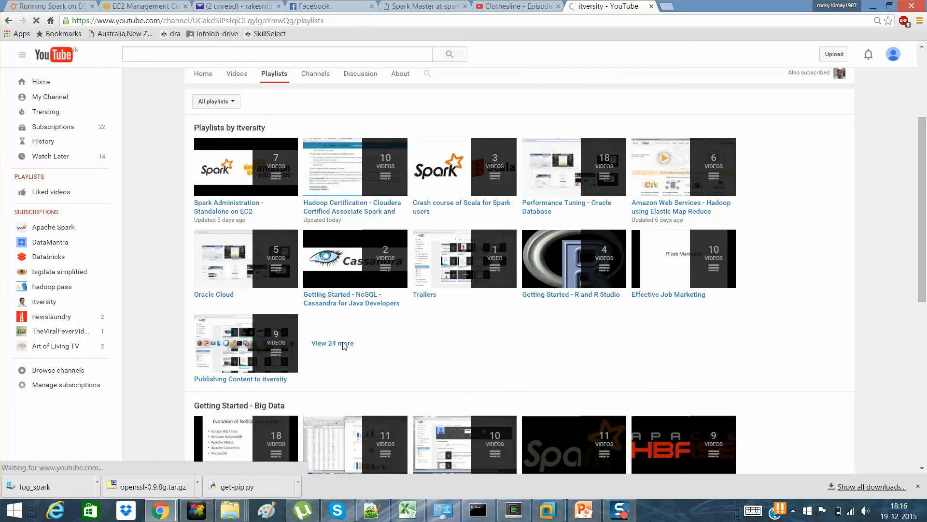
click(333, 343)
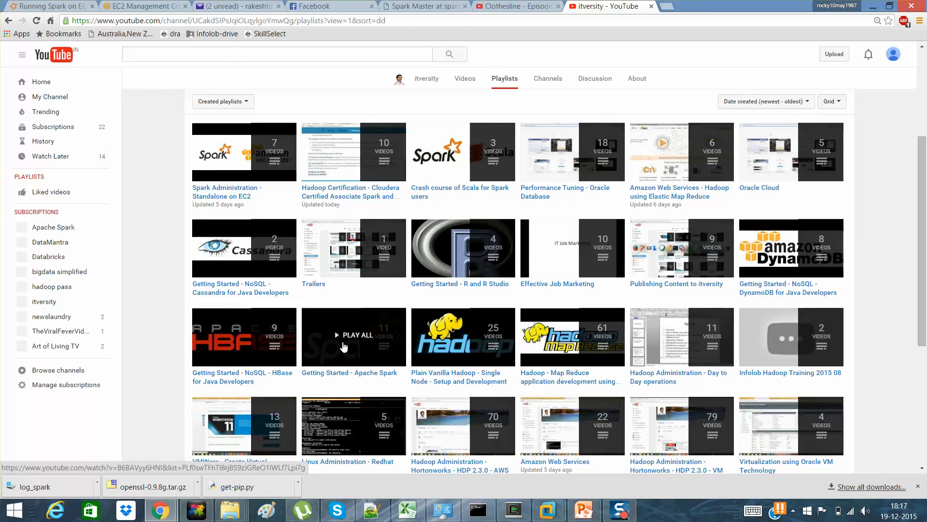
click(620, 510)
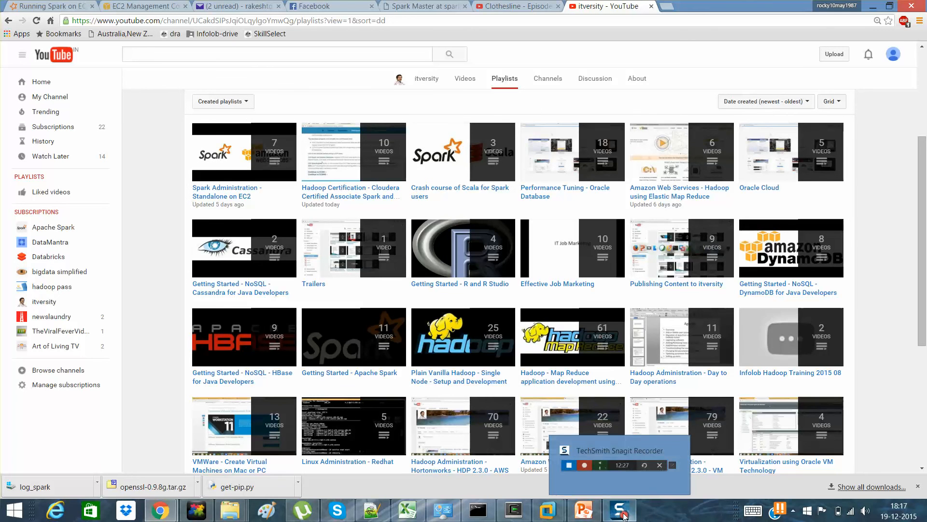